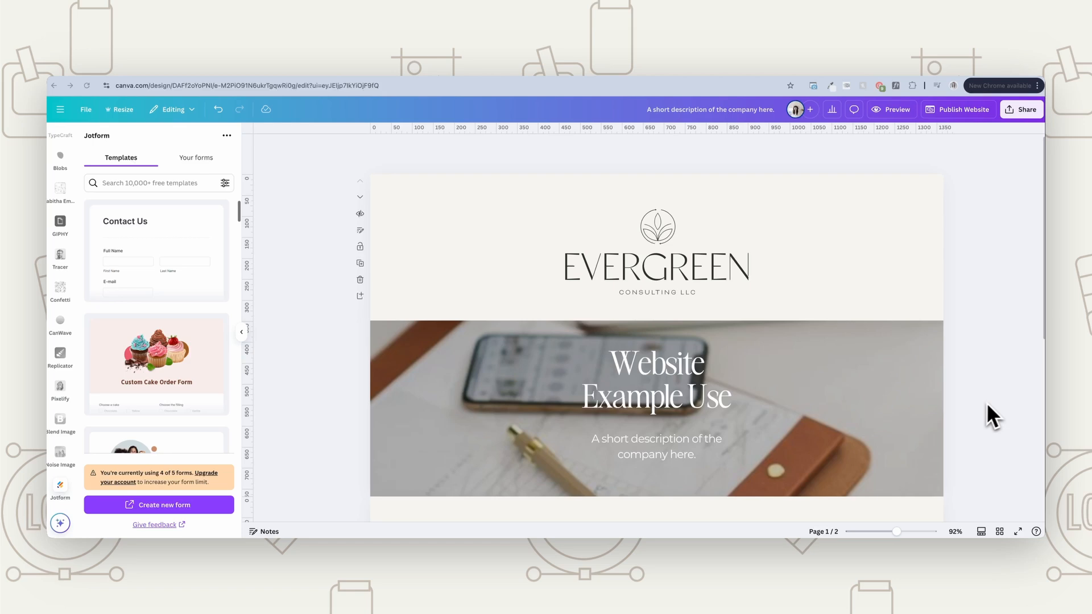
mouse_move(1002, 387)
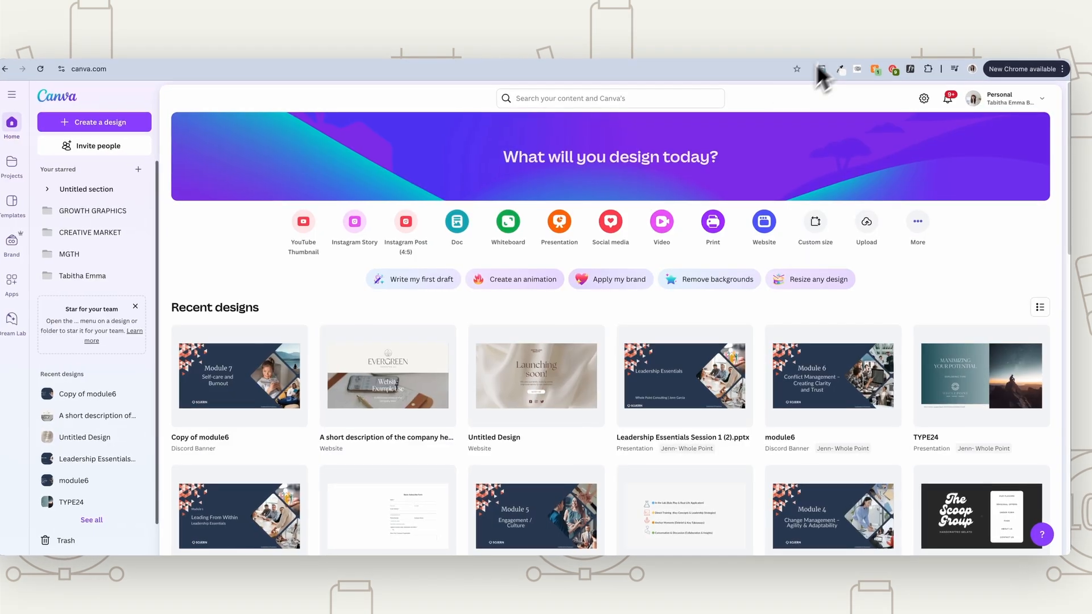
- Open the Create a design picker from the Canva home page
click(94, 122)
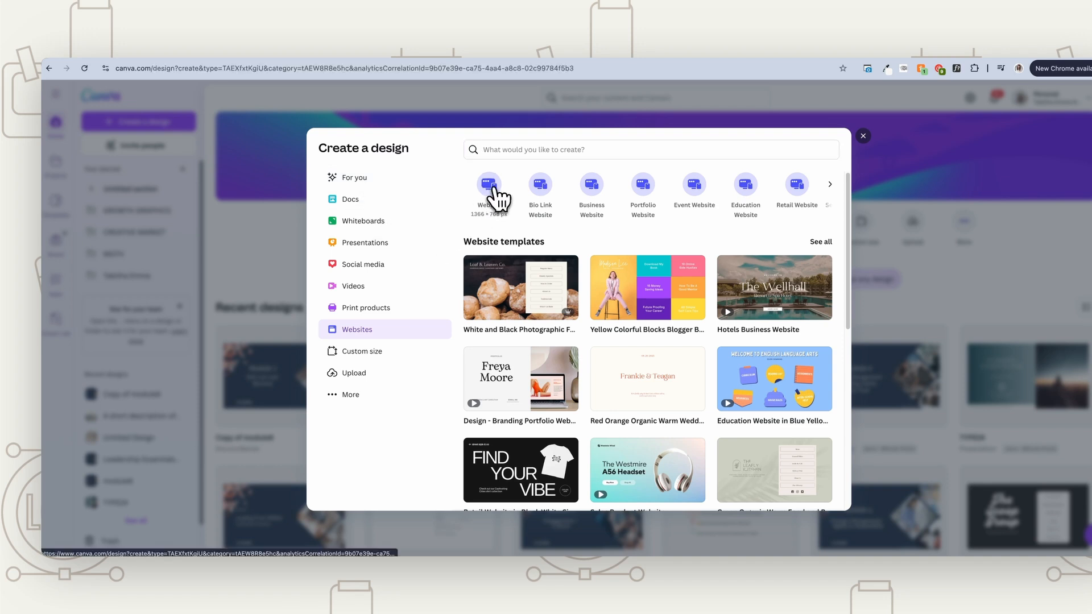
- Start a blank Website design and scroll through the website templates panel
click(489, 186)
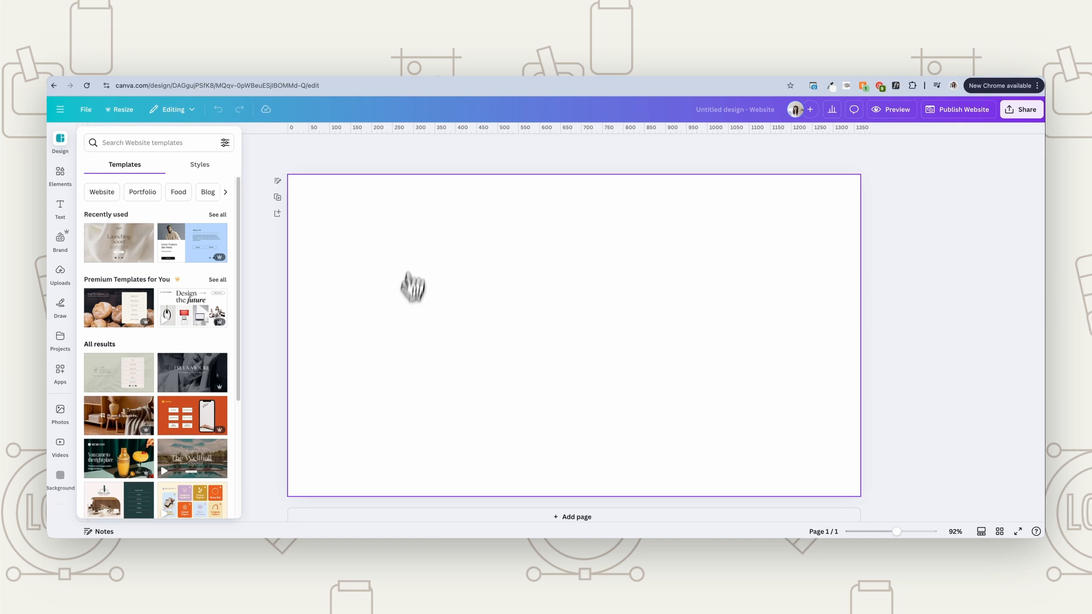
scroll(down, 3)
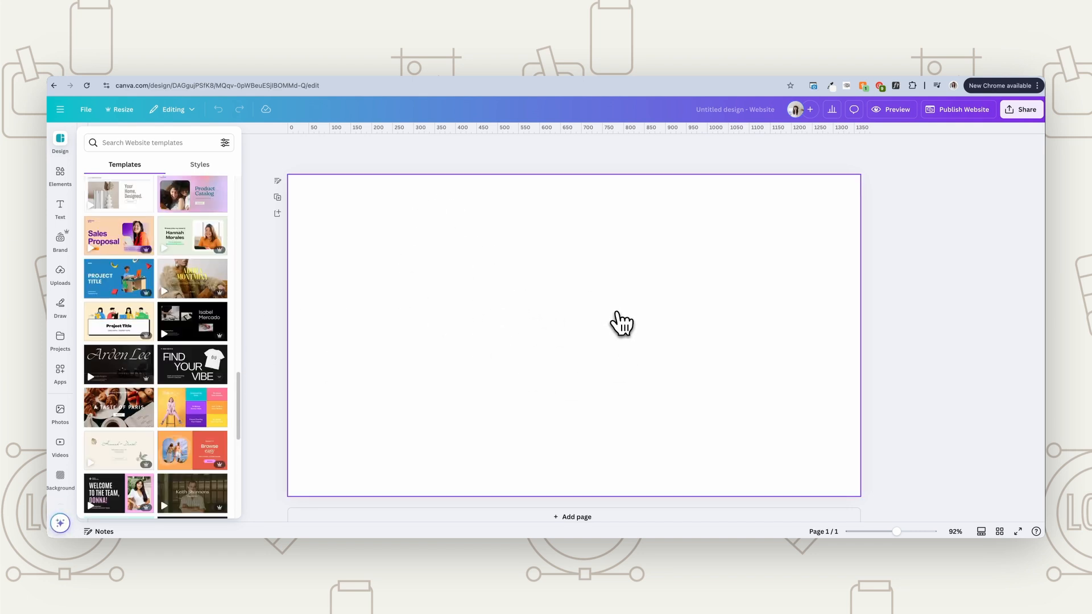
mouse_move(684, 346)
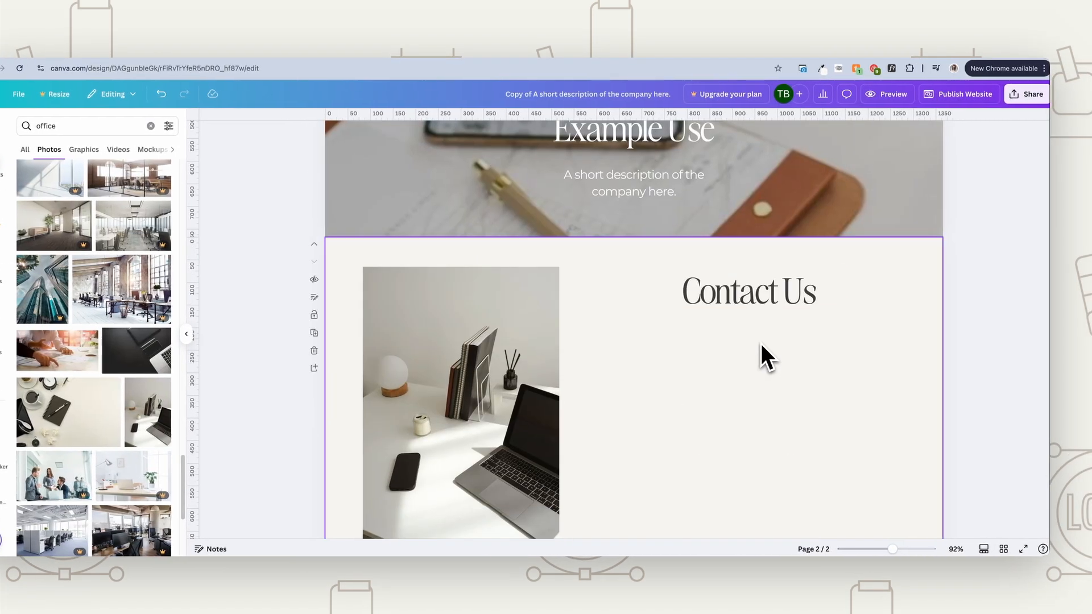
scroll(down, 3)
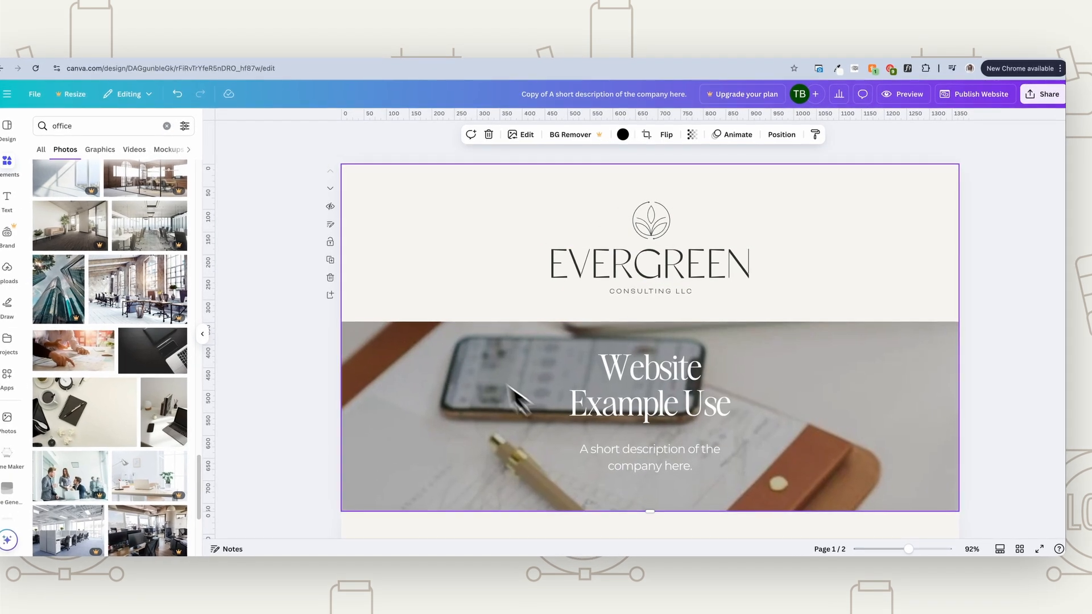
scroll(down, 3)
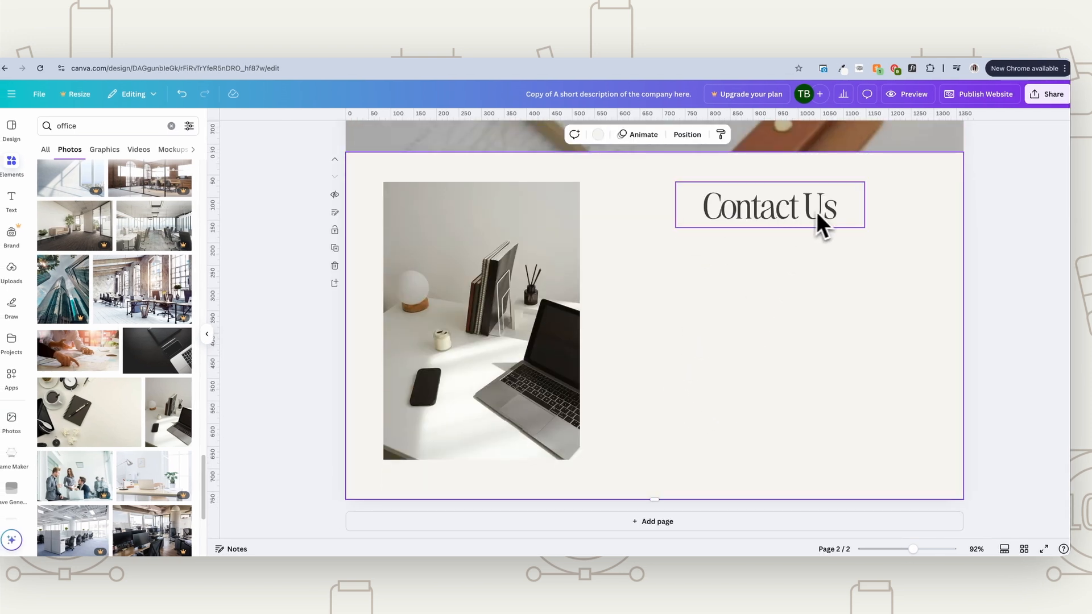
click(890, 446)
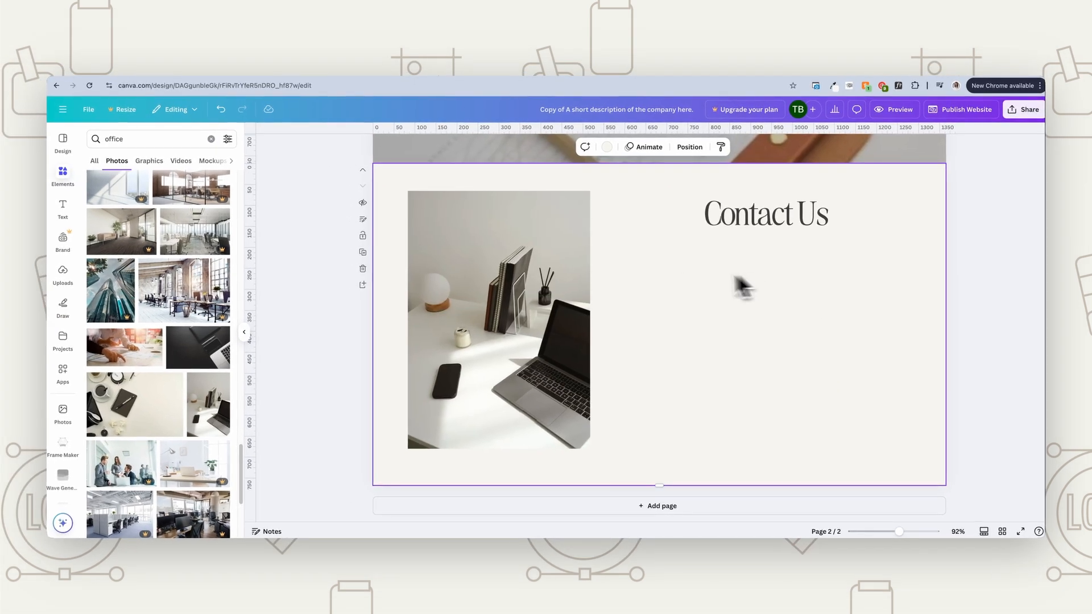
- Find and launch the Jotform app from Apps, then search its templates for 'co'
click(62, 373)
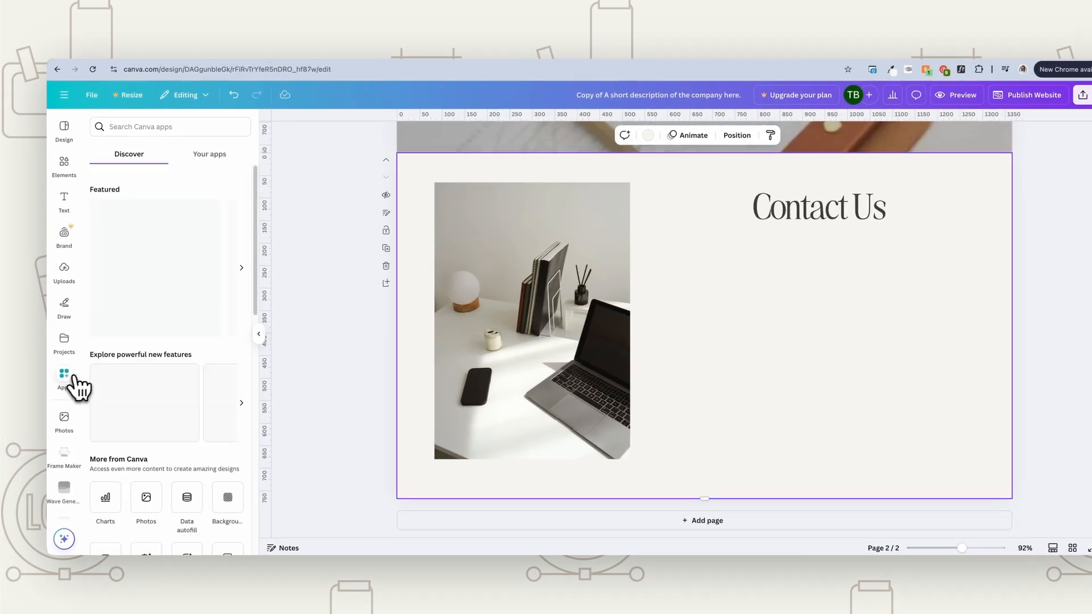
click(170, 126)
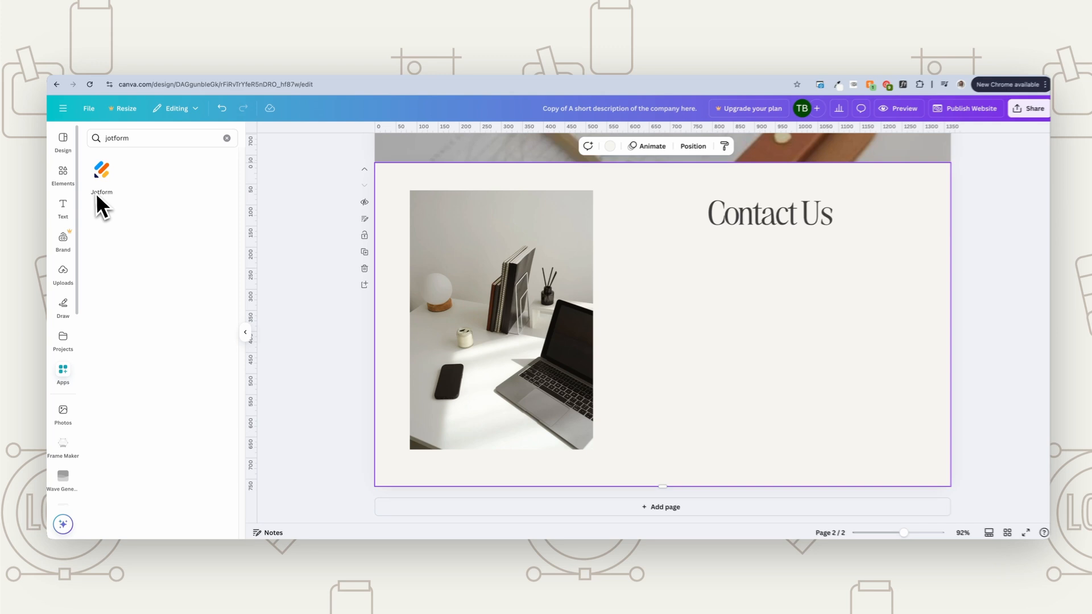
click(101, 170)
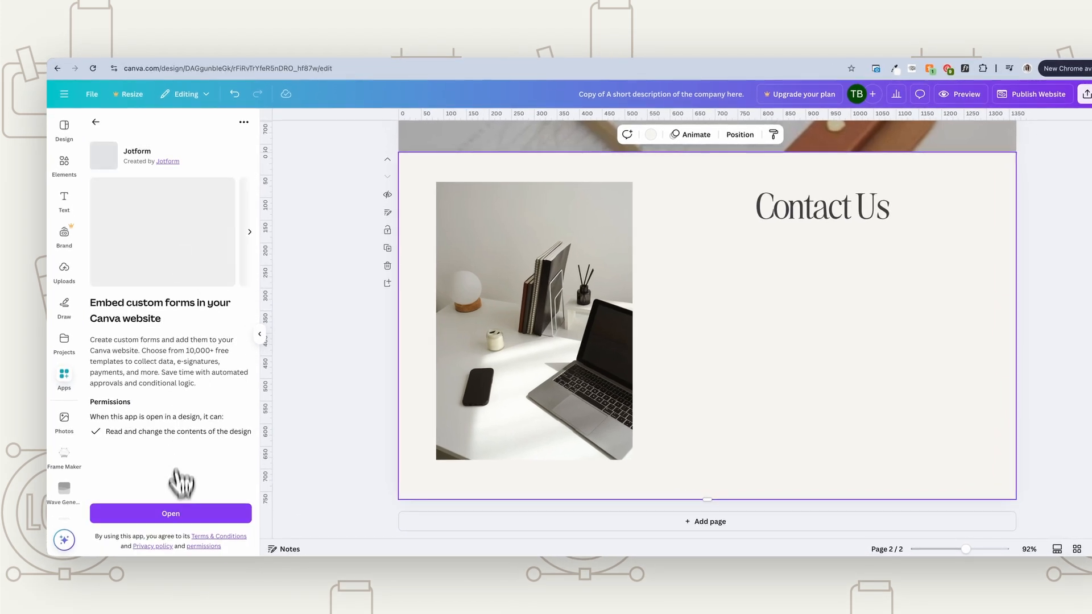
click(171, 514)
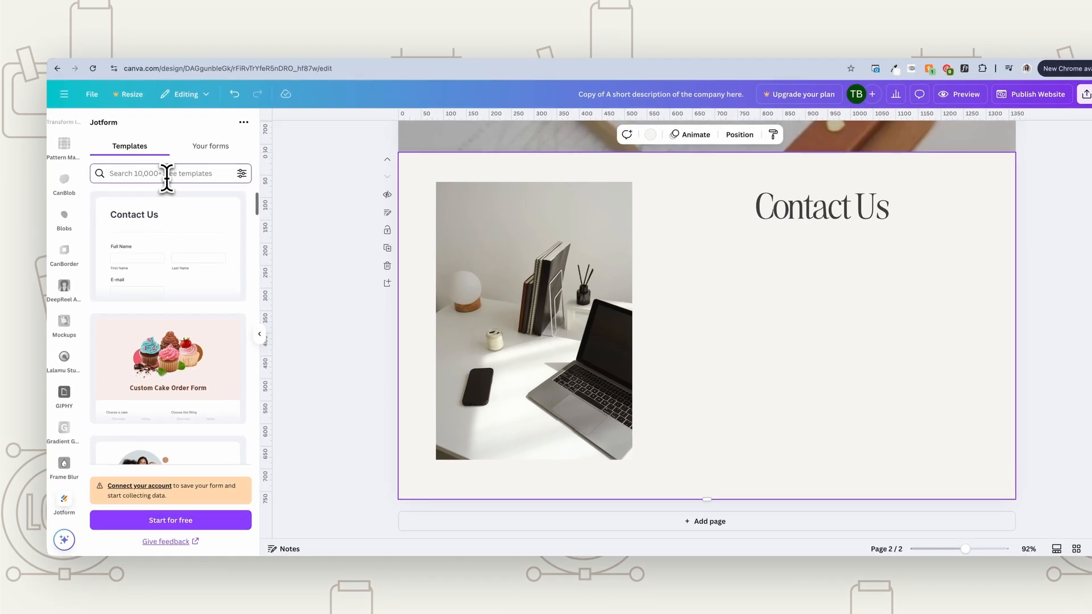
text(contact)
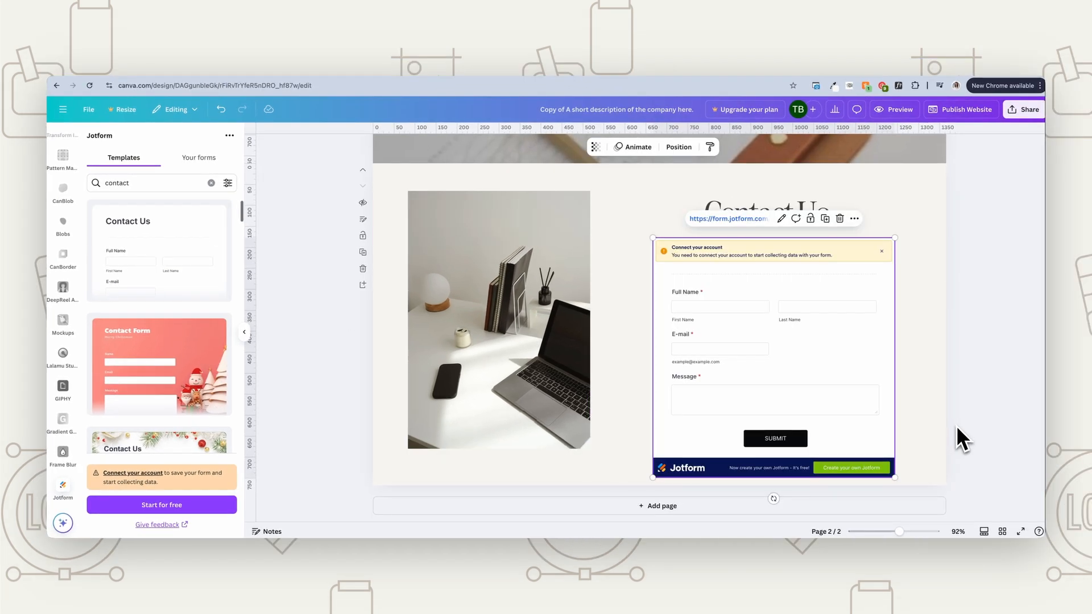
mouse_move(154, 523)
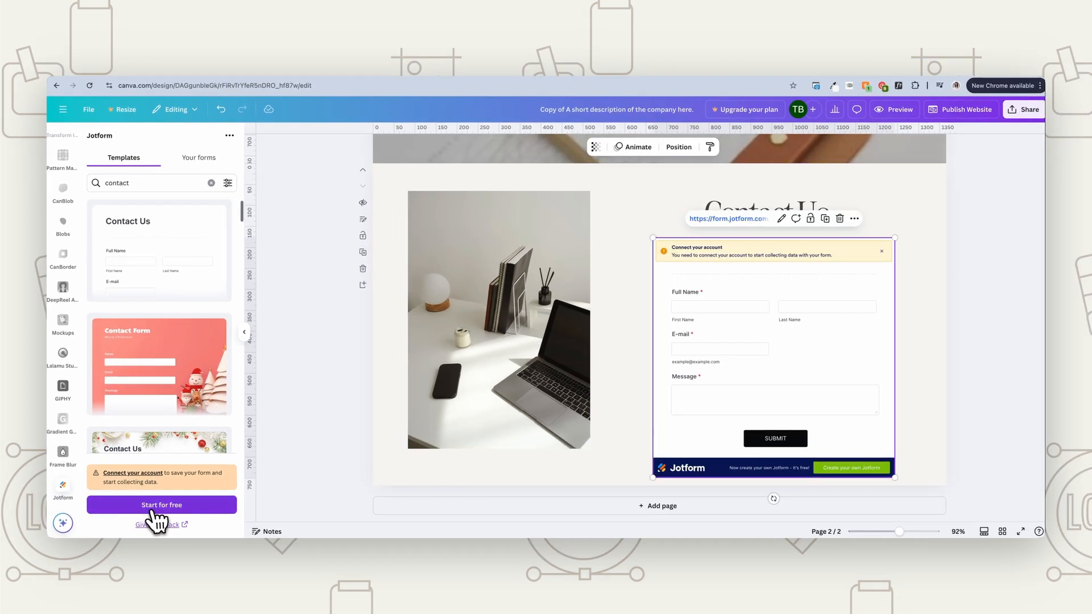
- Connect a free Jotform account and go to Jotform's My Forms page
click(161, 505)
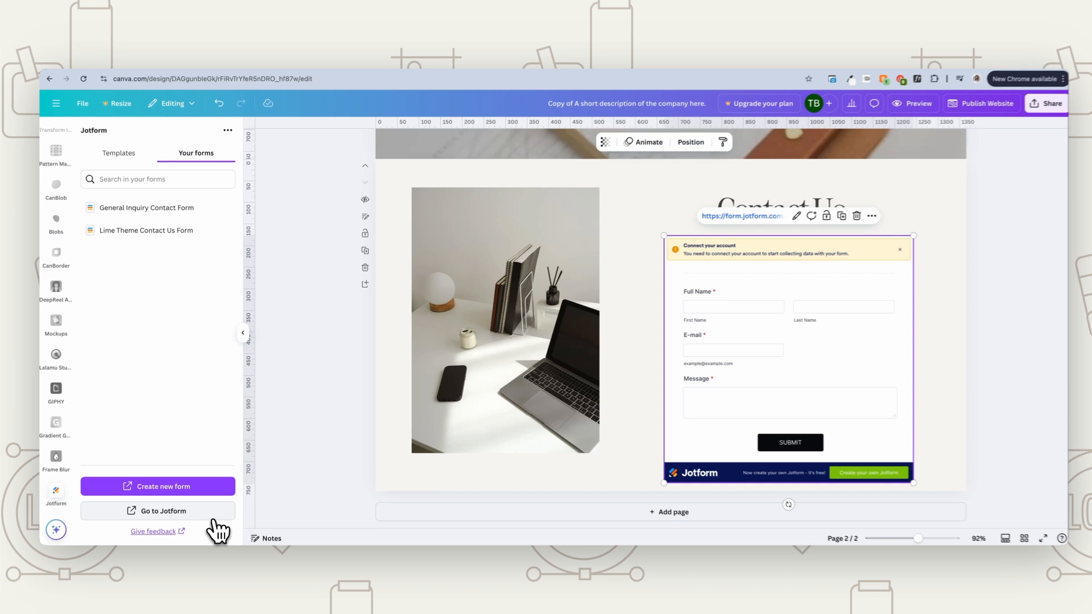
click(157, 511)
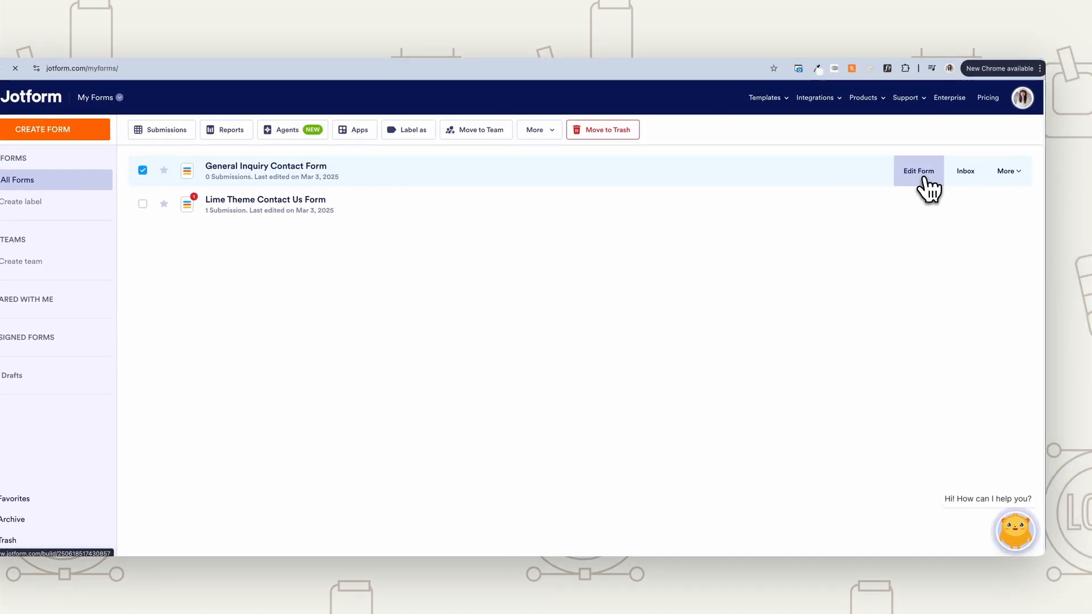
- Edit the General Inquiry Contact Form, dismiss the logo prompt, and show Form Designer settings
click(919, 171)
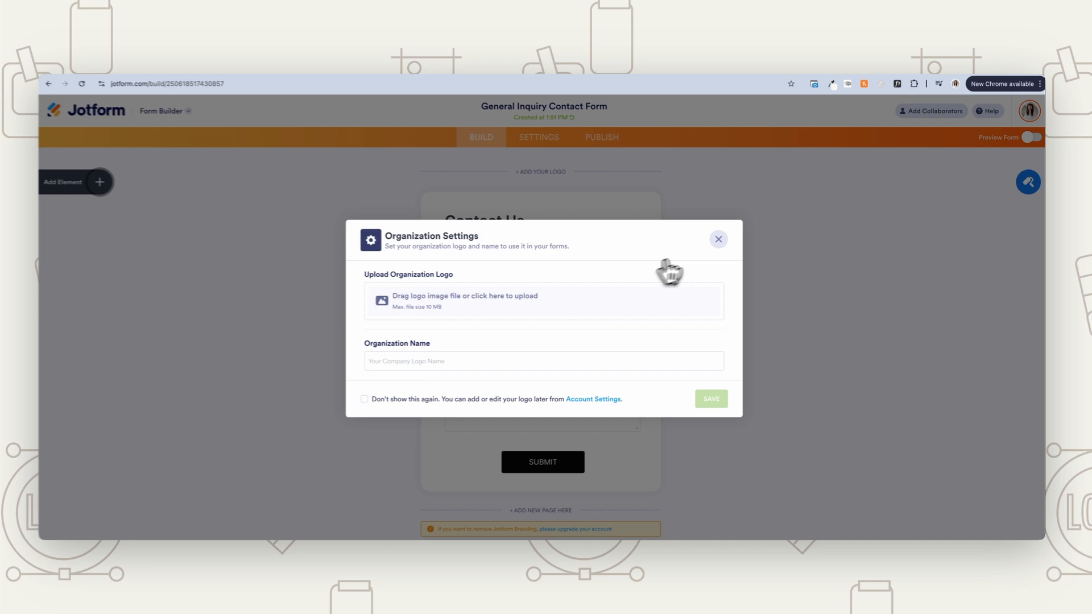
click(719, 239)
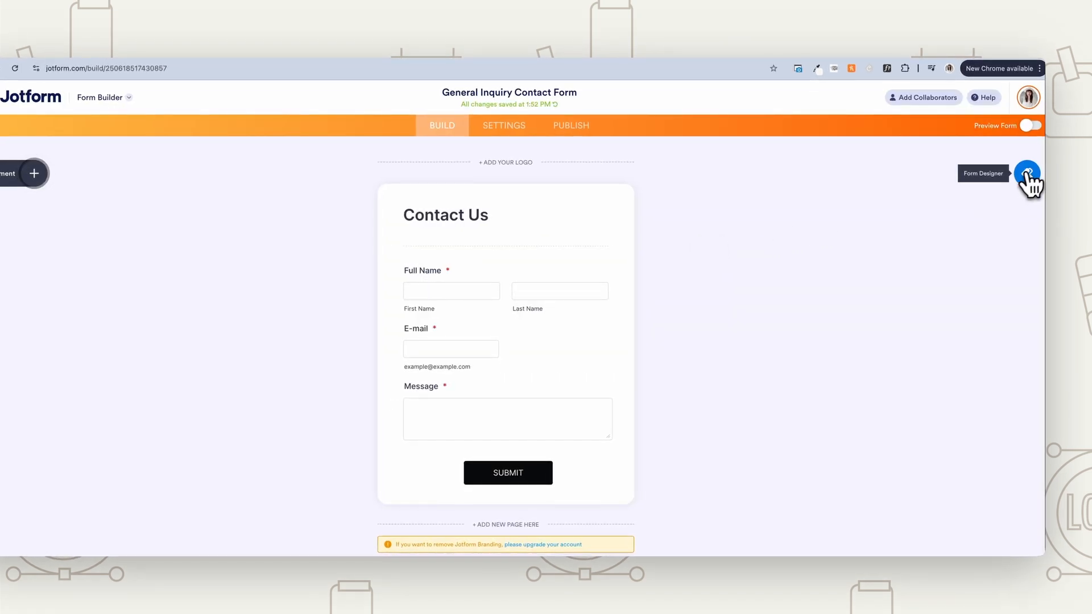
click(1027, 172)
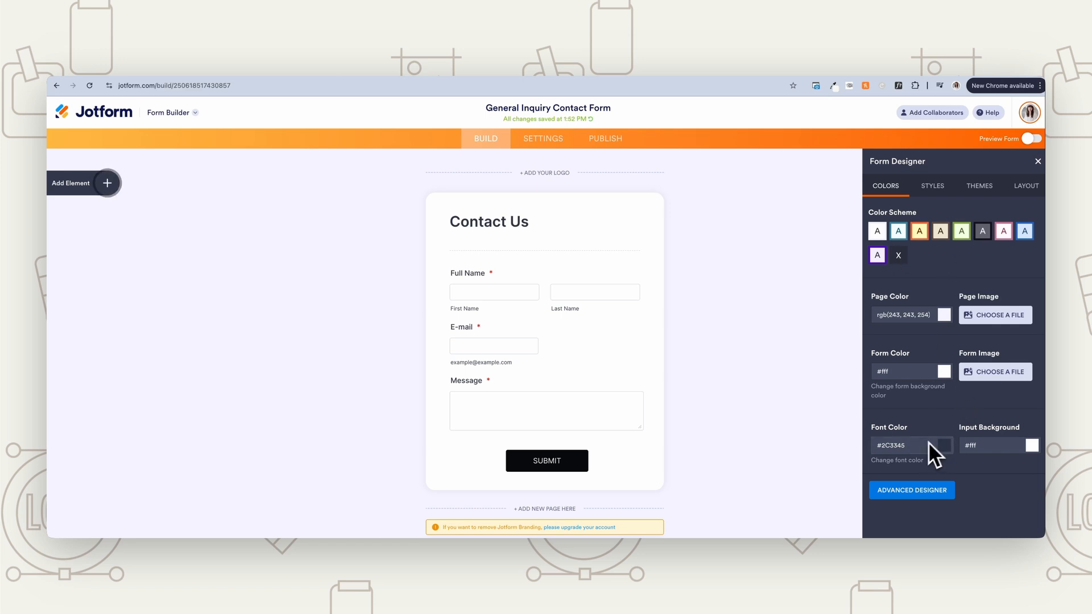
click(932, 185)
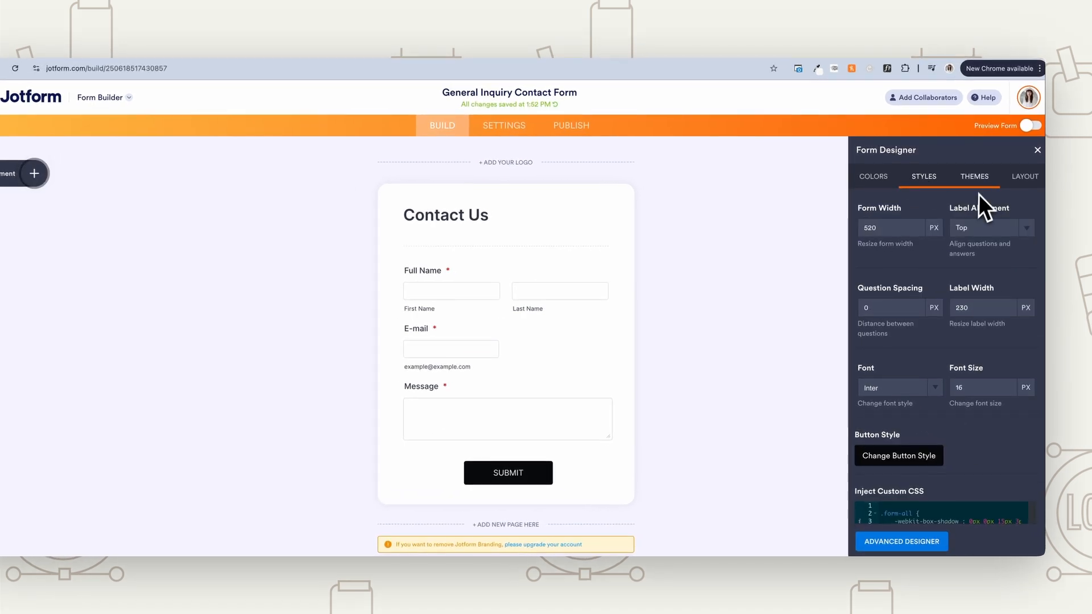
click(974, 177)
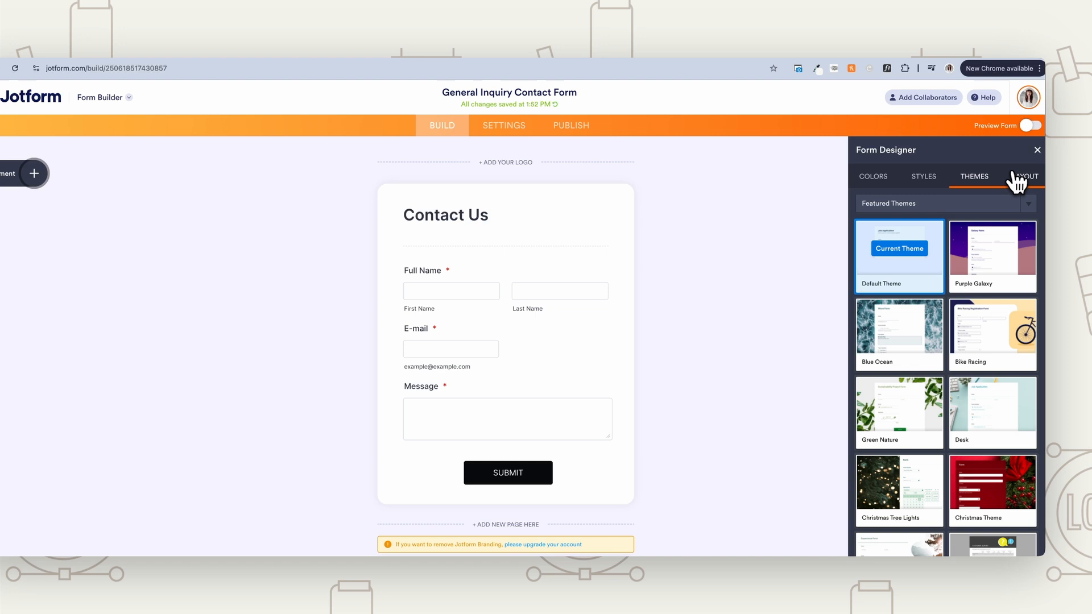
click(873, 176)
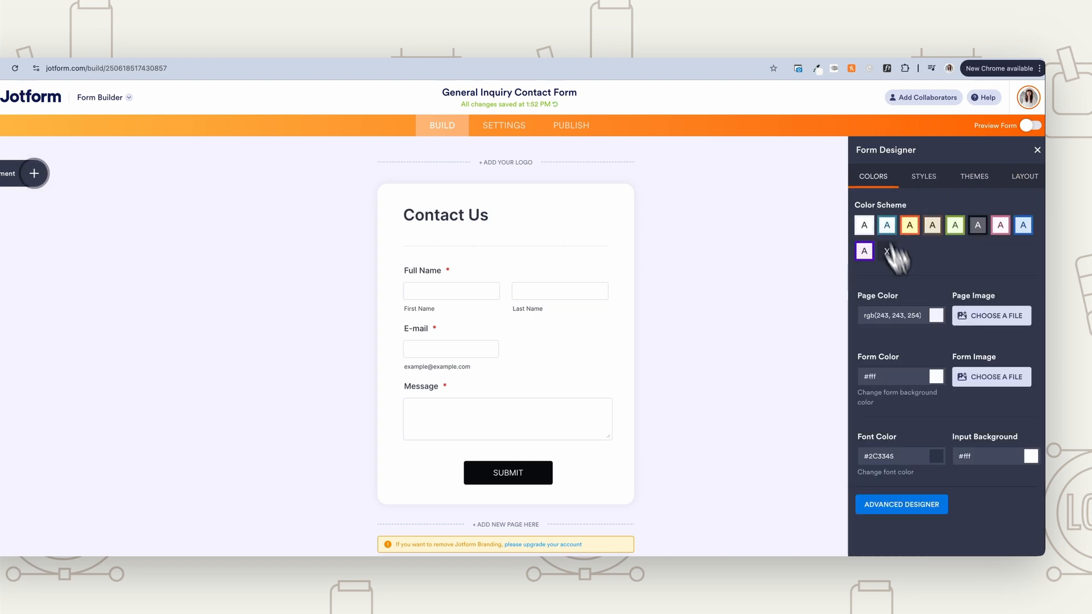
click(508, 473)
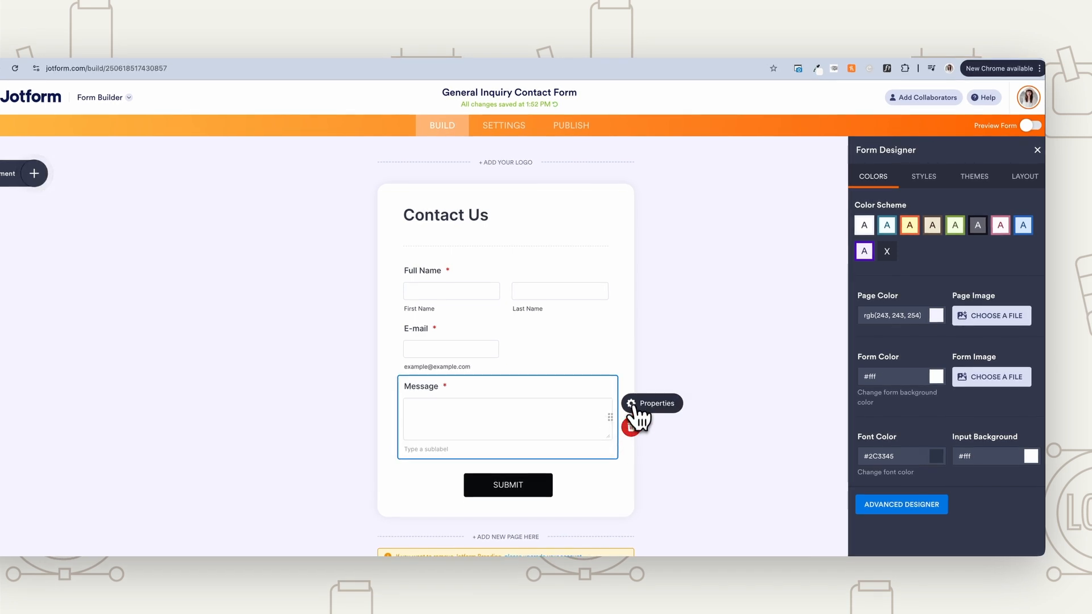
- Review the Message field's properties and extra options, then close the panel
click(651, 403)
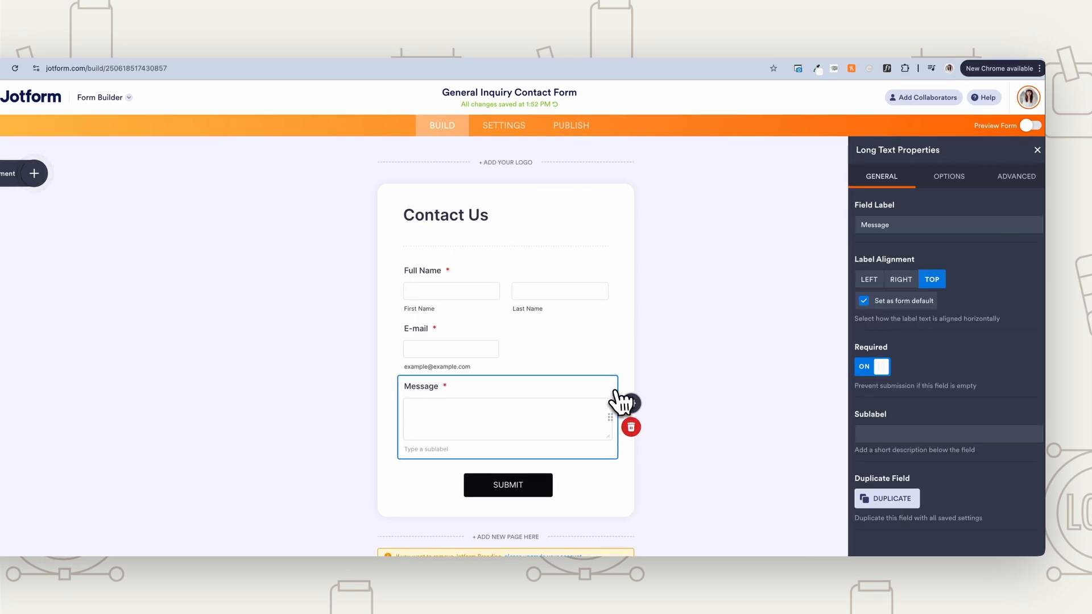
click(950, 176)
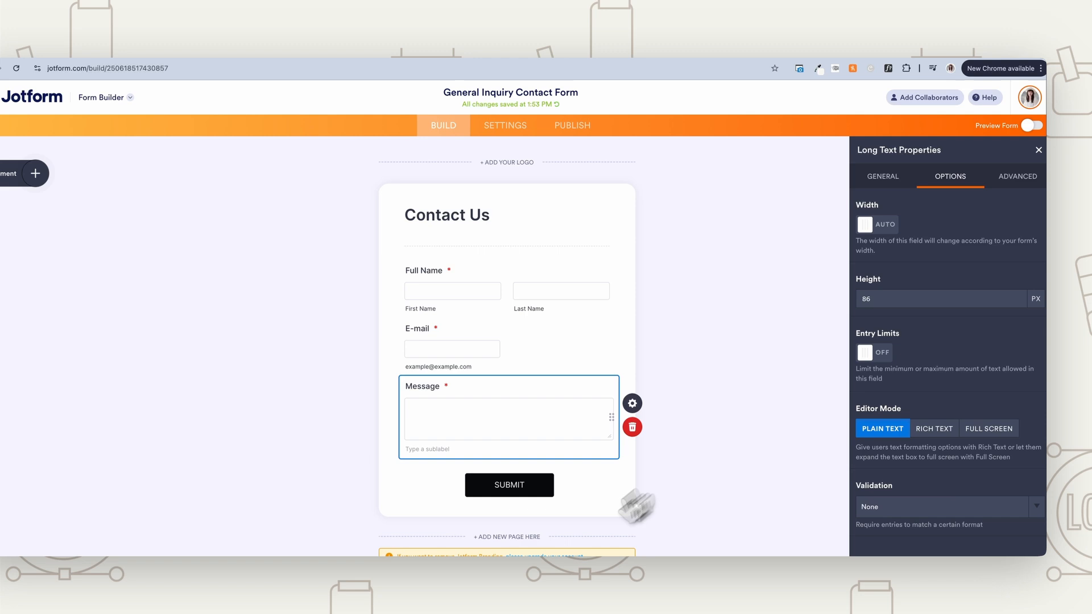
click(1038, 150)
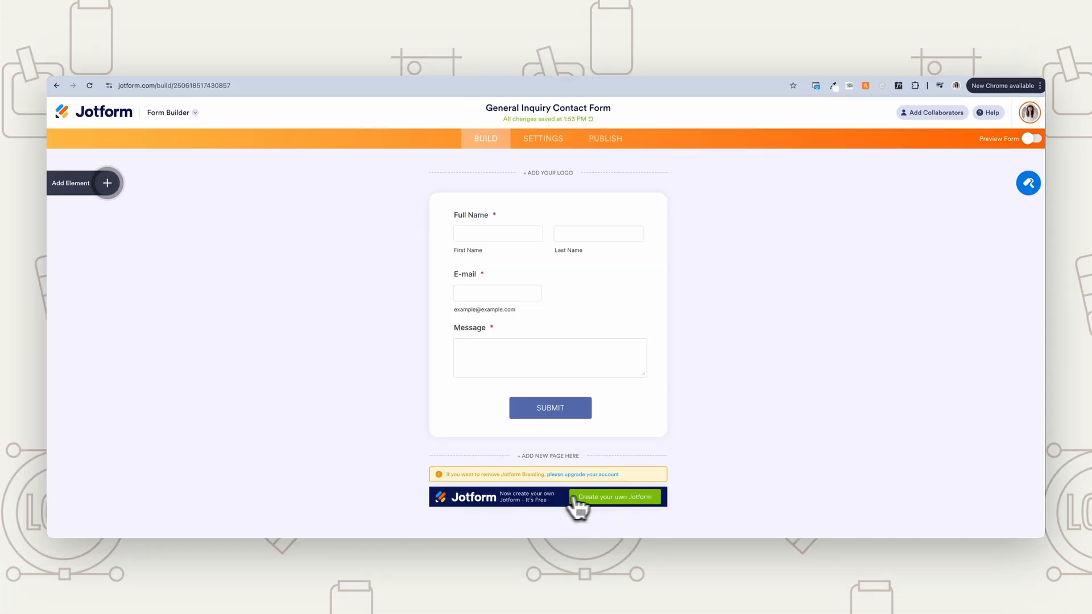
mouse_move(611, 524)
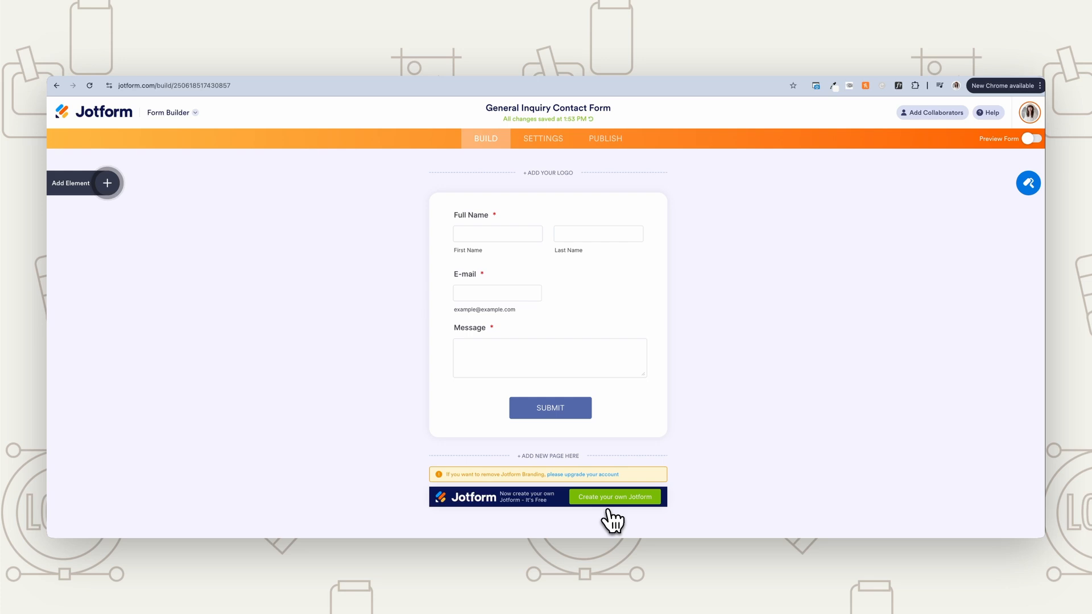
mouse_move(667, 412)
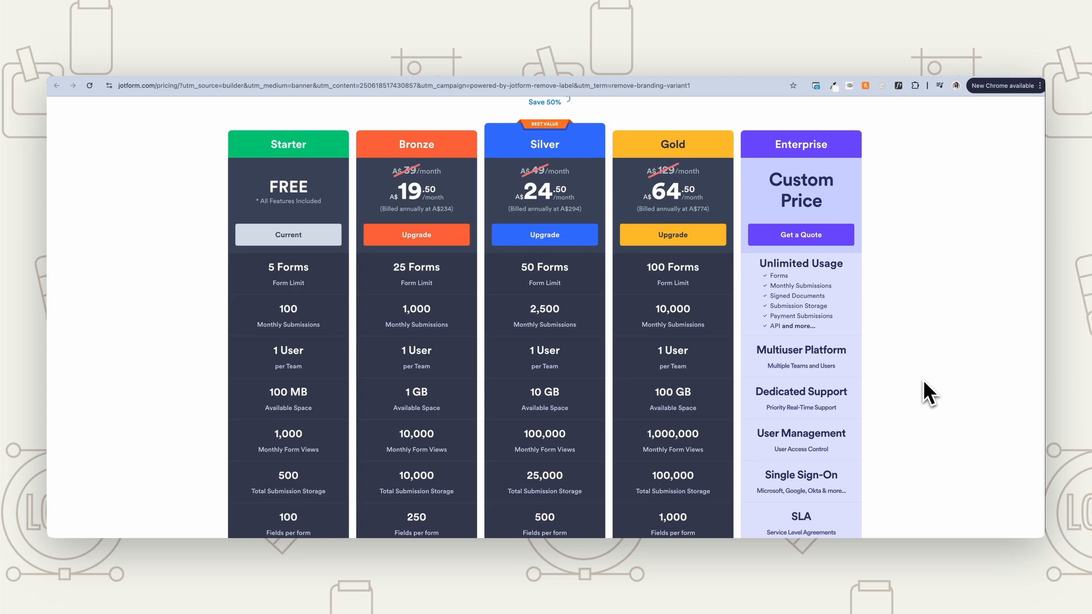
mouse_move(944, 401)
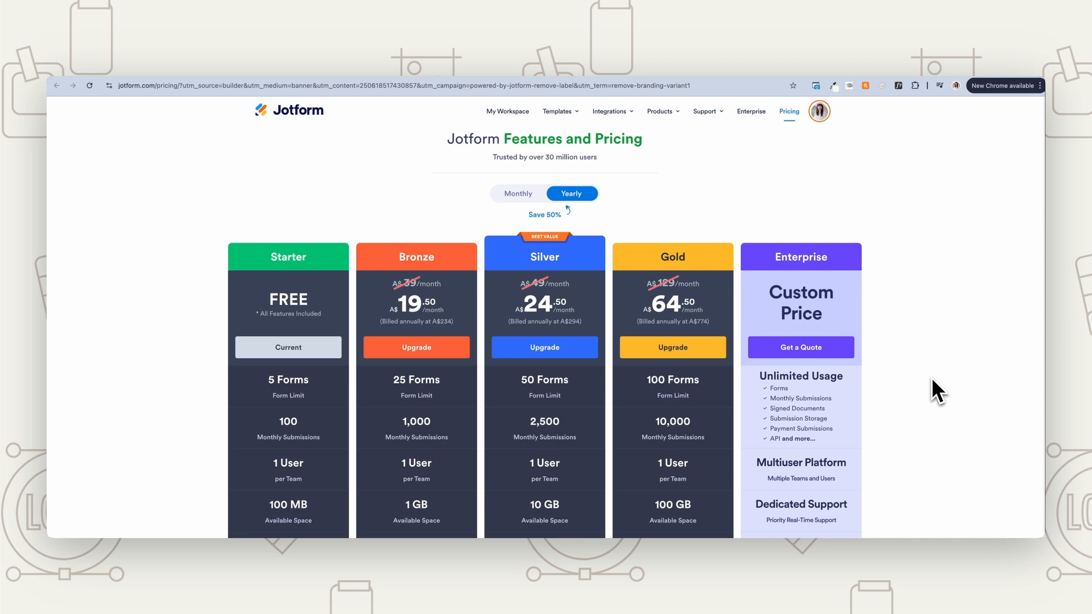
scroll(down, 3)
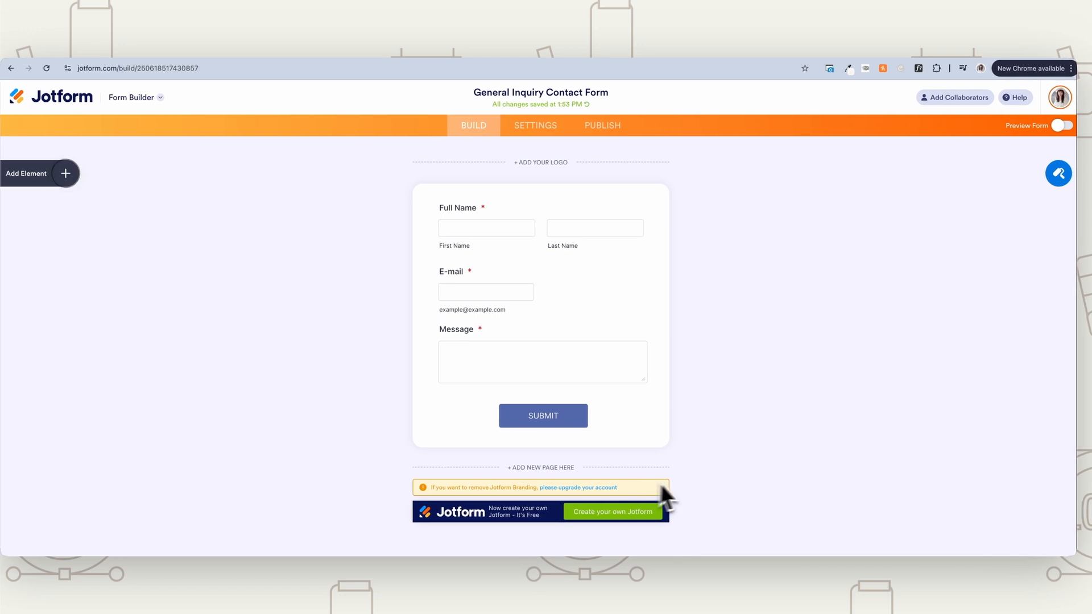
- Review the form's Emails, Thank You Page and Integrations settings, then copy its direct link
click(534, 125)
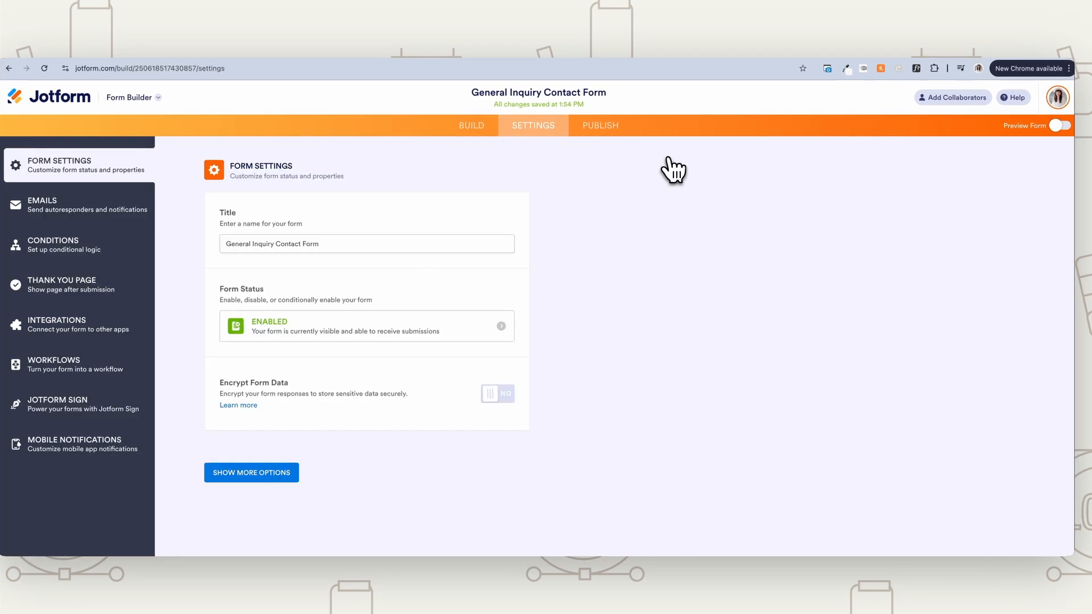
click(68, 205)
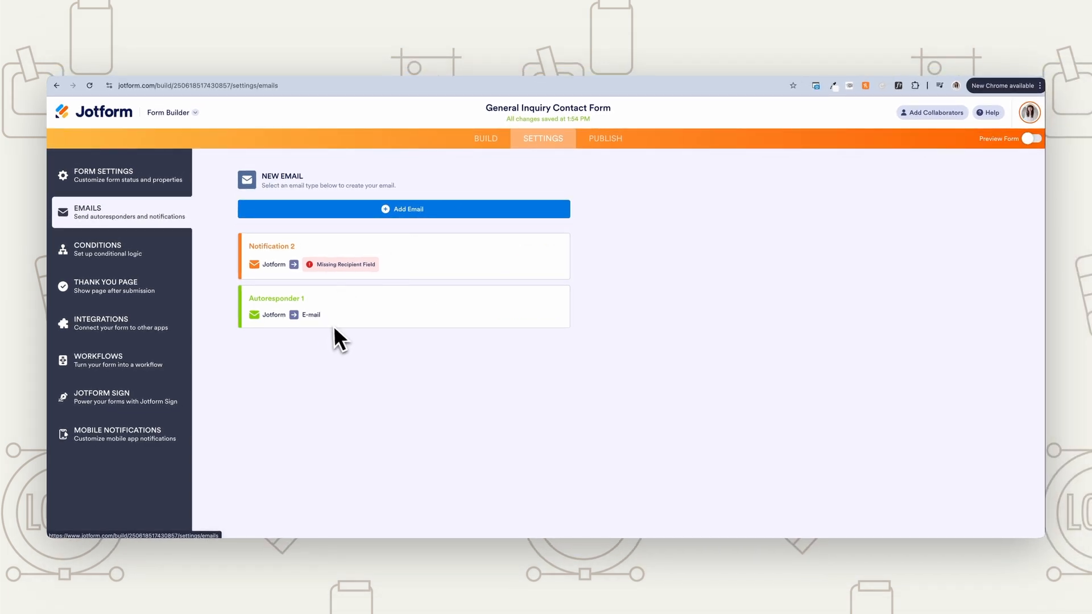
mouse_move(355, 340)
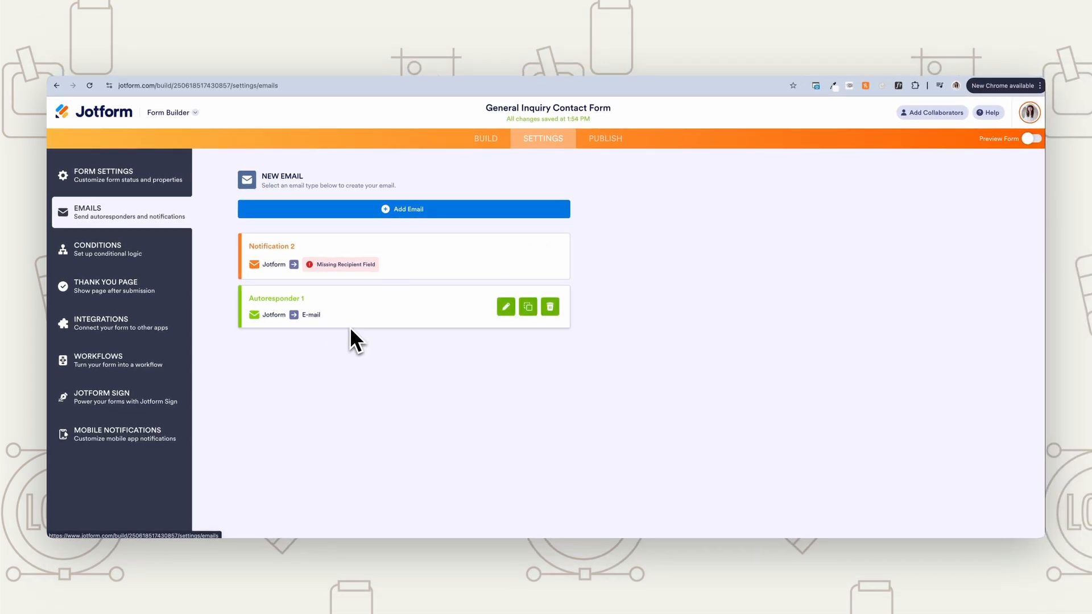
click(106, 287)
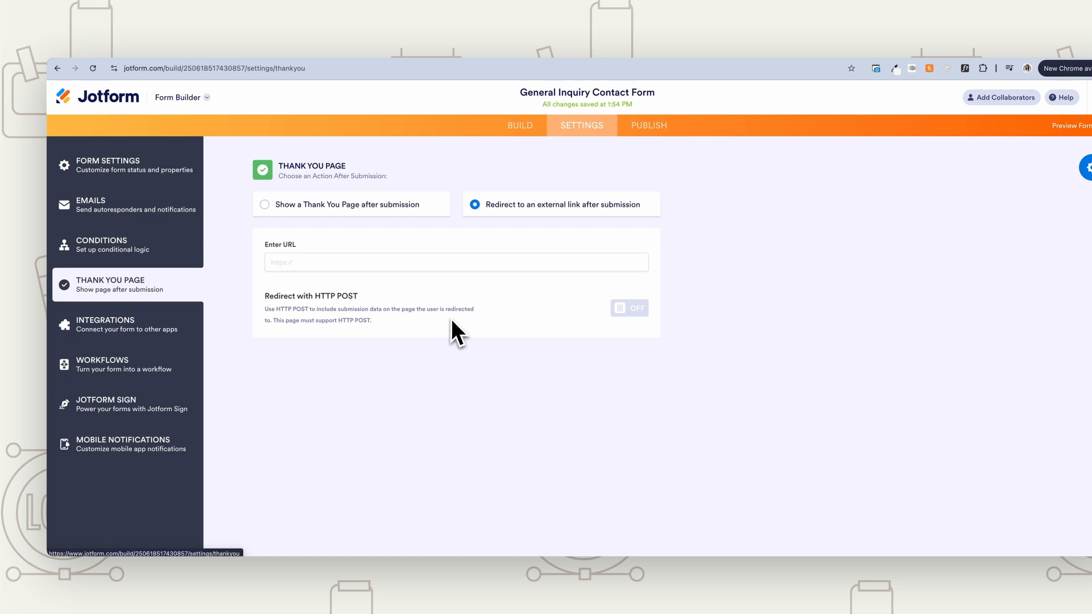
click(106, 323)
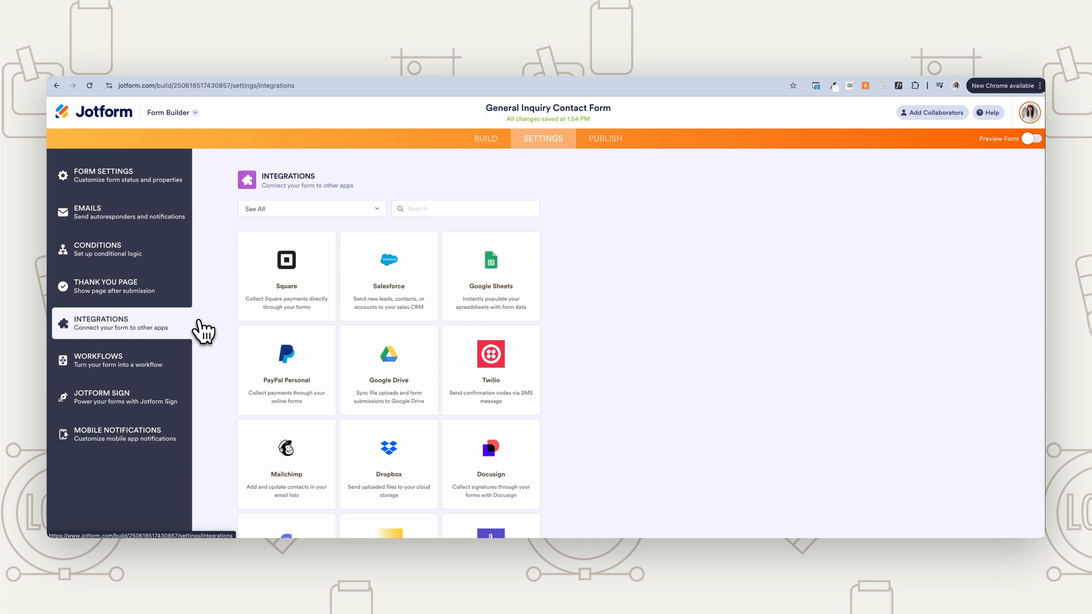
scroll(down, 3)
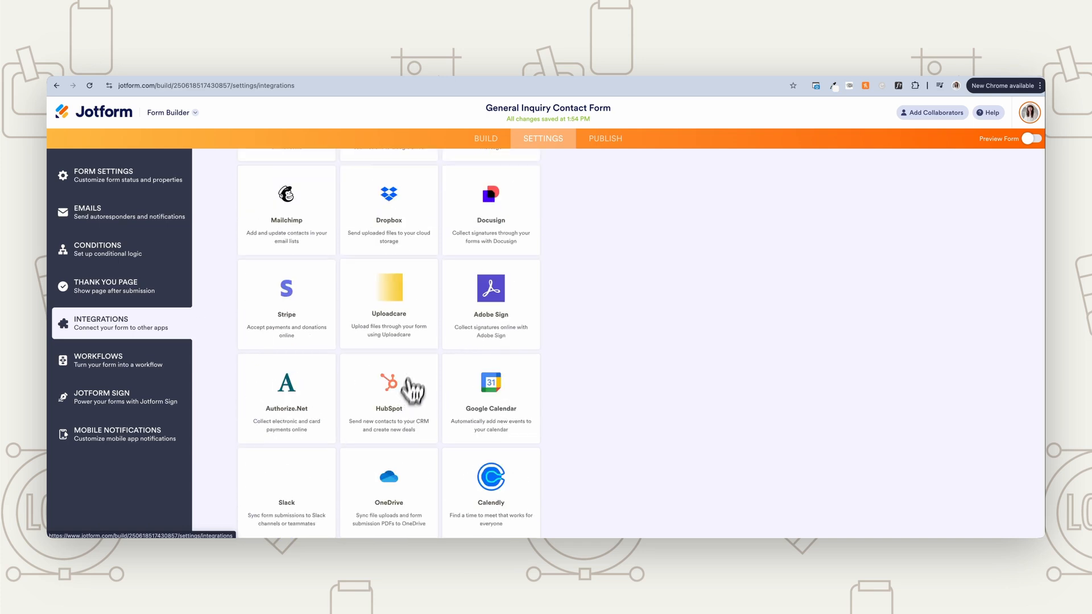
mouse_move(90, 348)
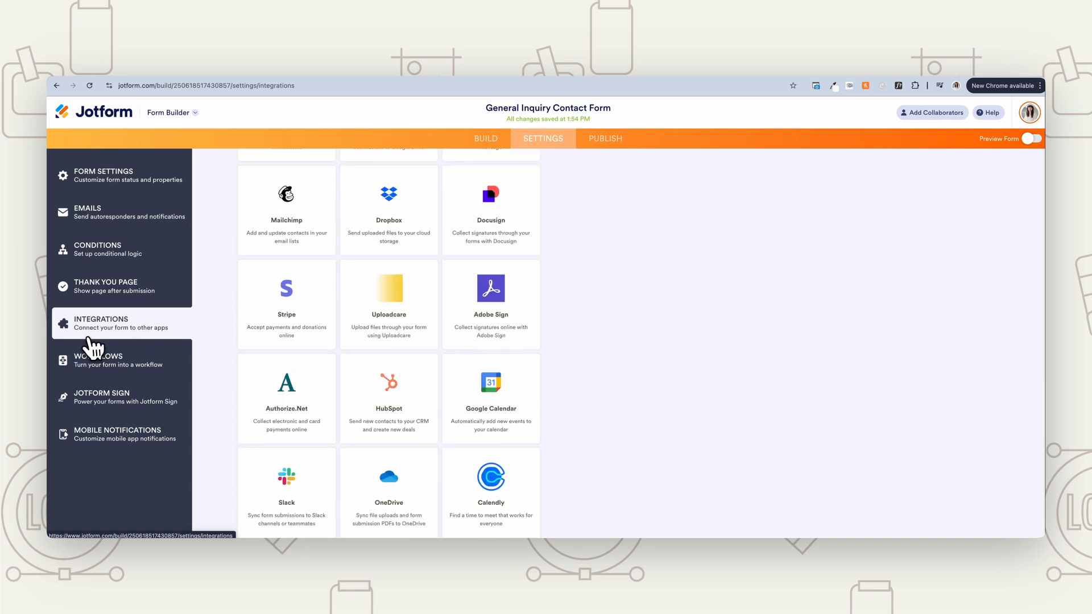
mouse_move(140, 355)
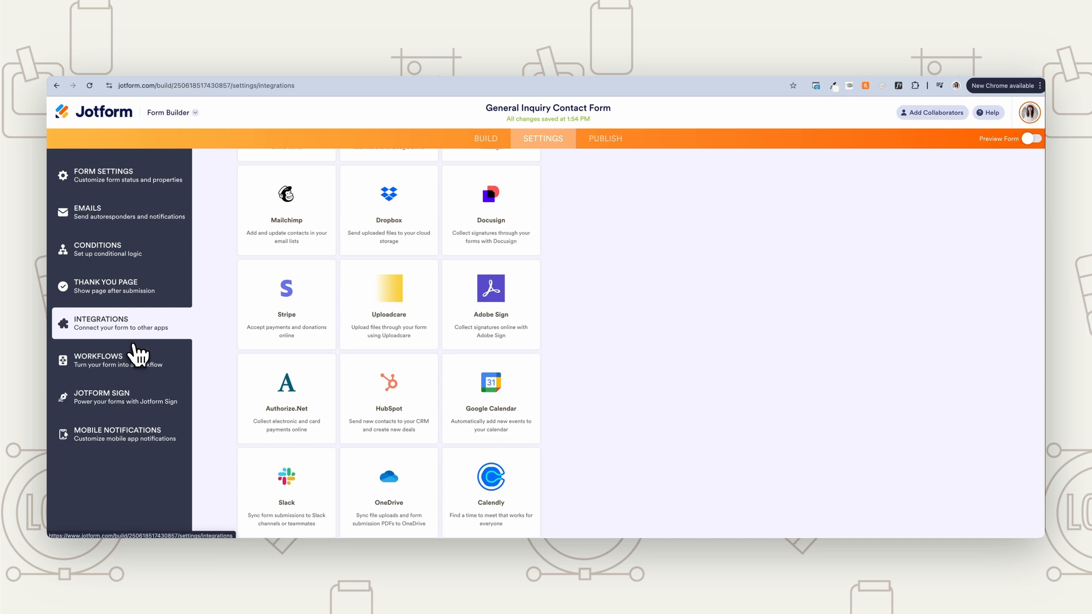
click(596, 125)
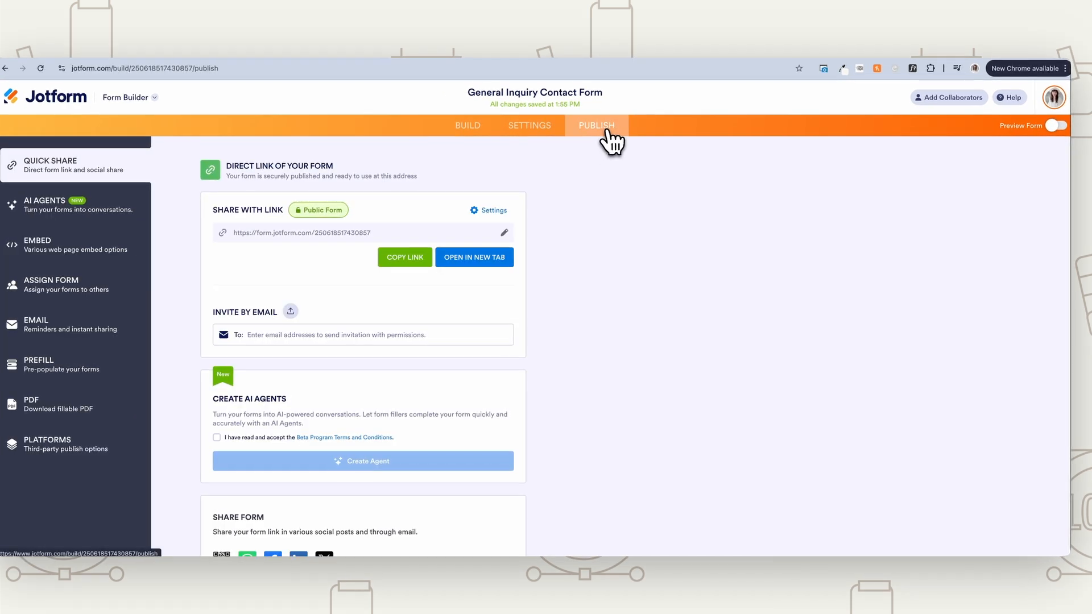
mouse_move(505, 233)
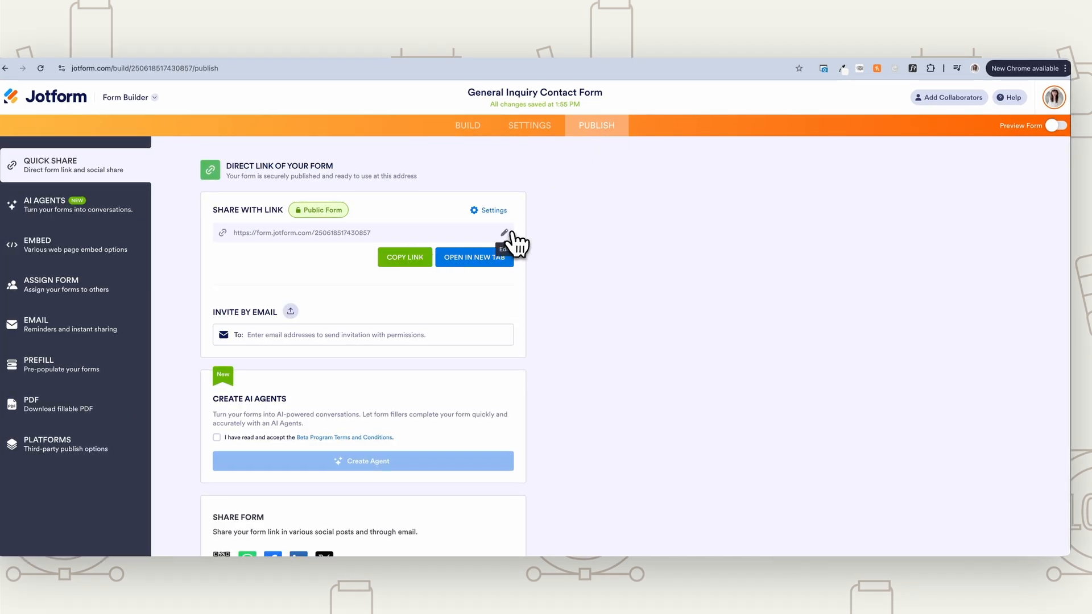
click(404, 257)
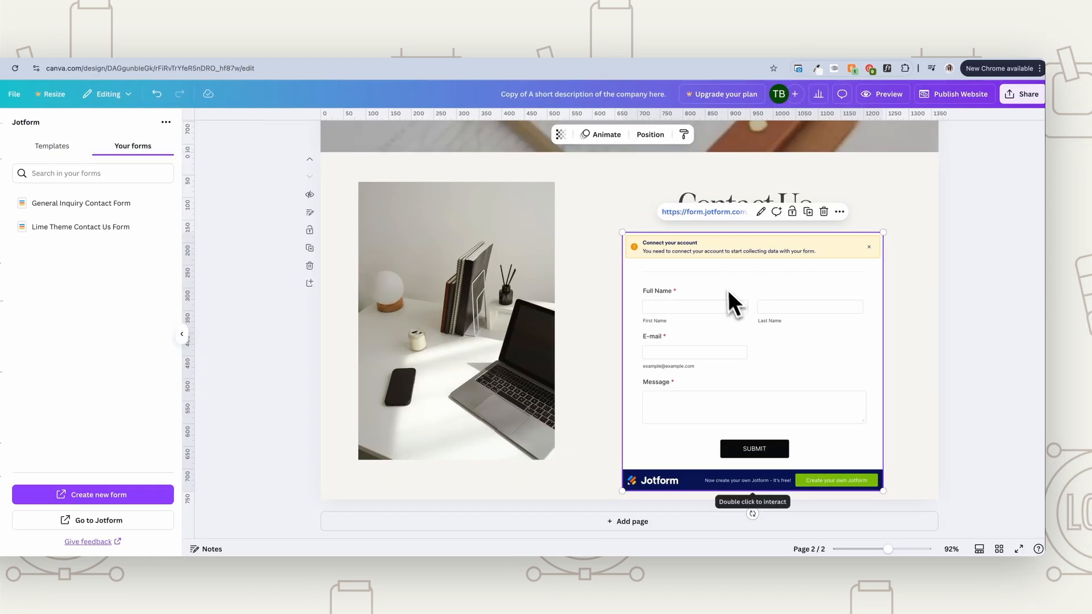
click(761, 212)
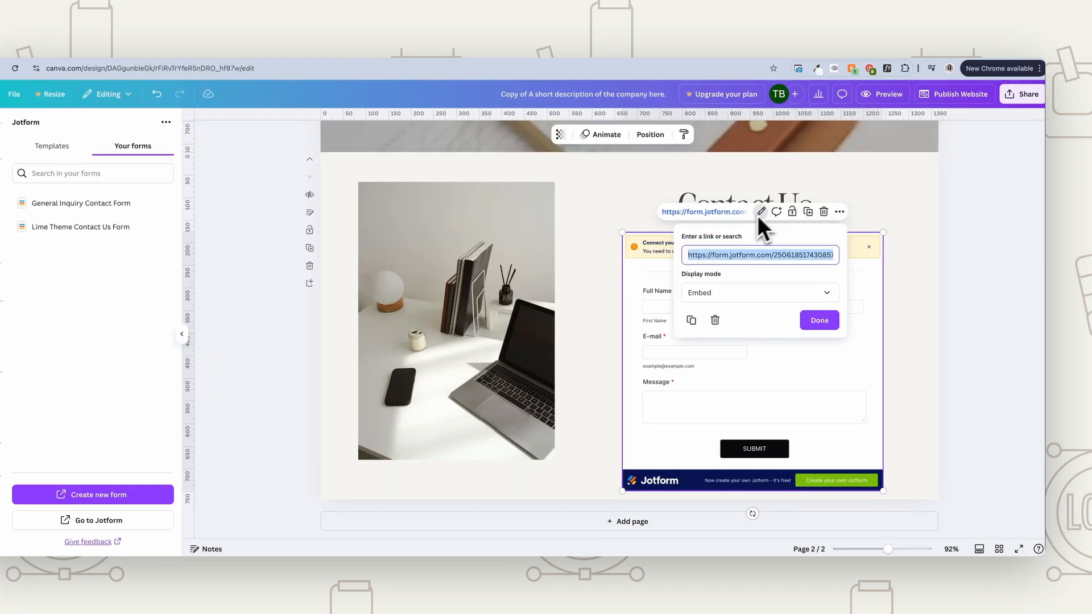
click(760, 255)
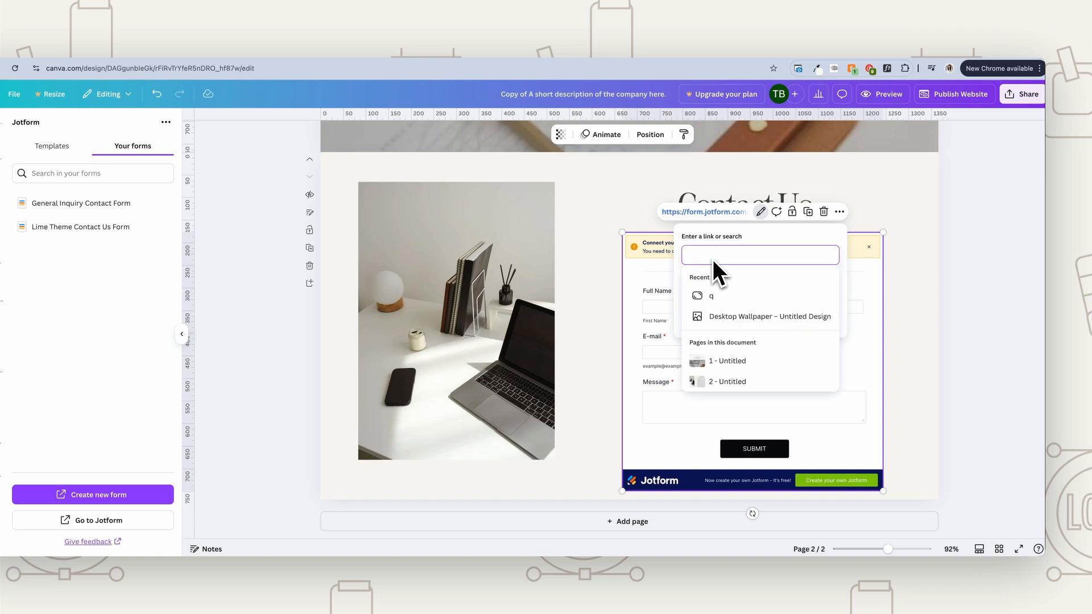
text(https://form.jotform.com/250618517430857)
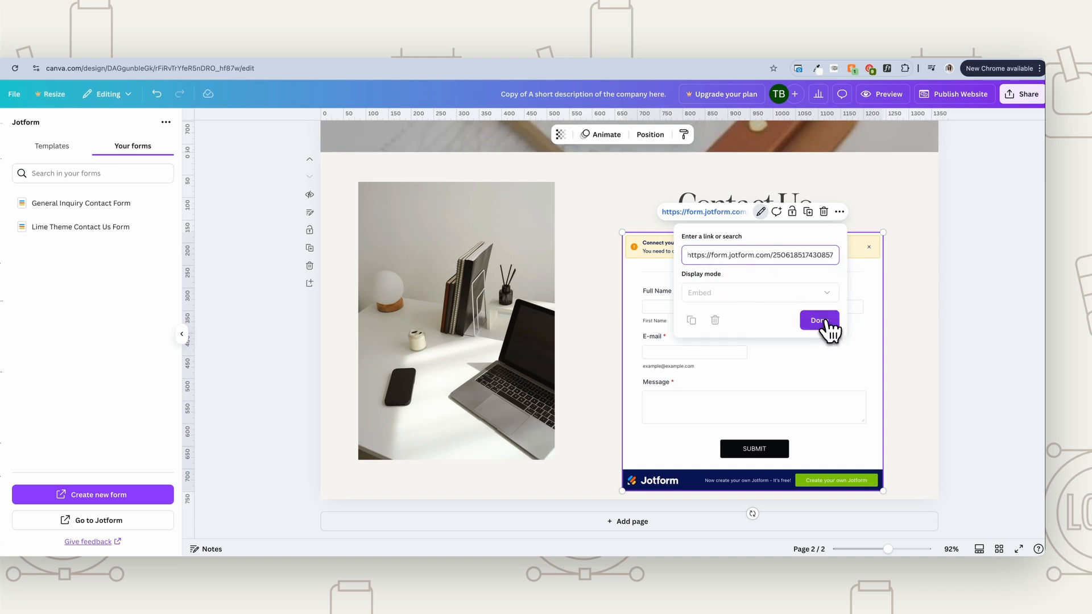
click(819, 320)
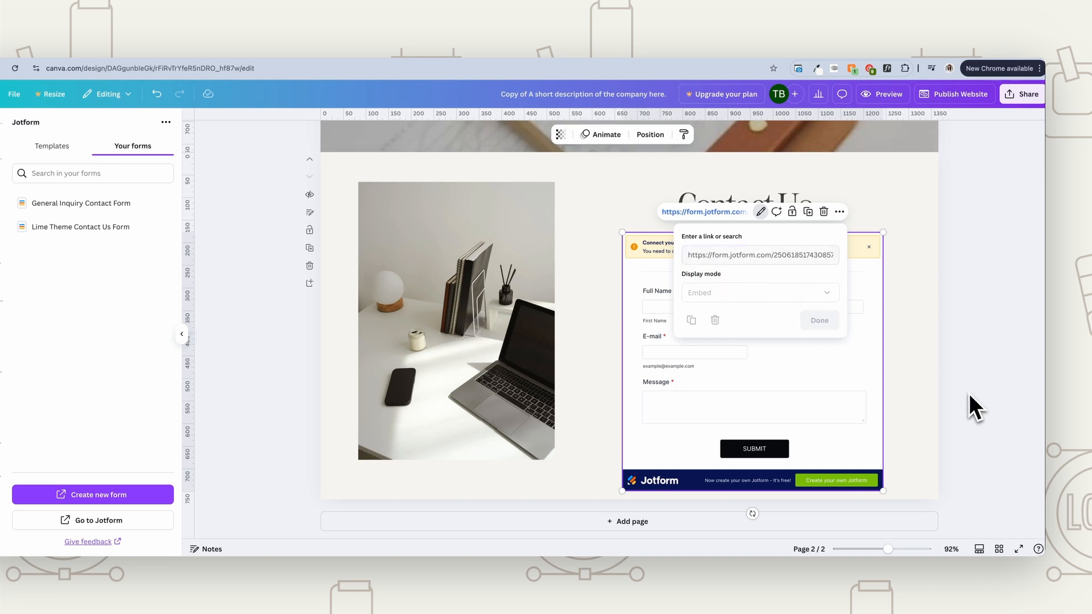
click(820, 321)
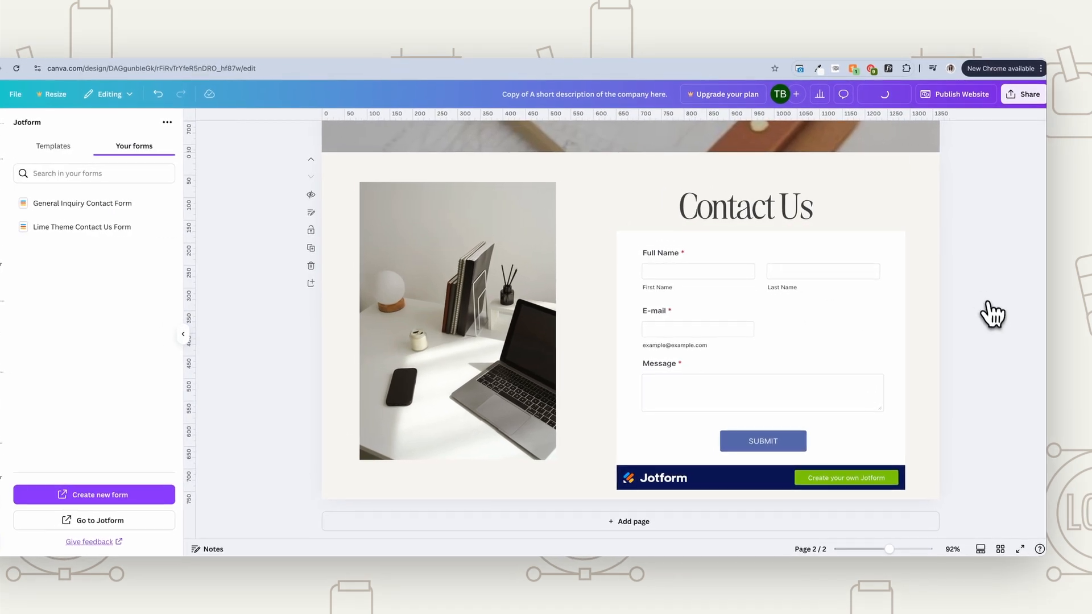
click(890, 94)
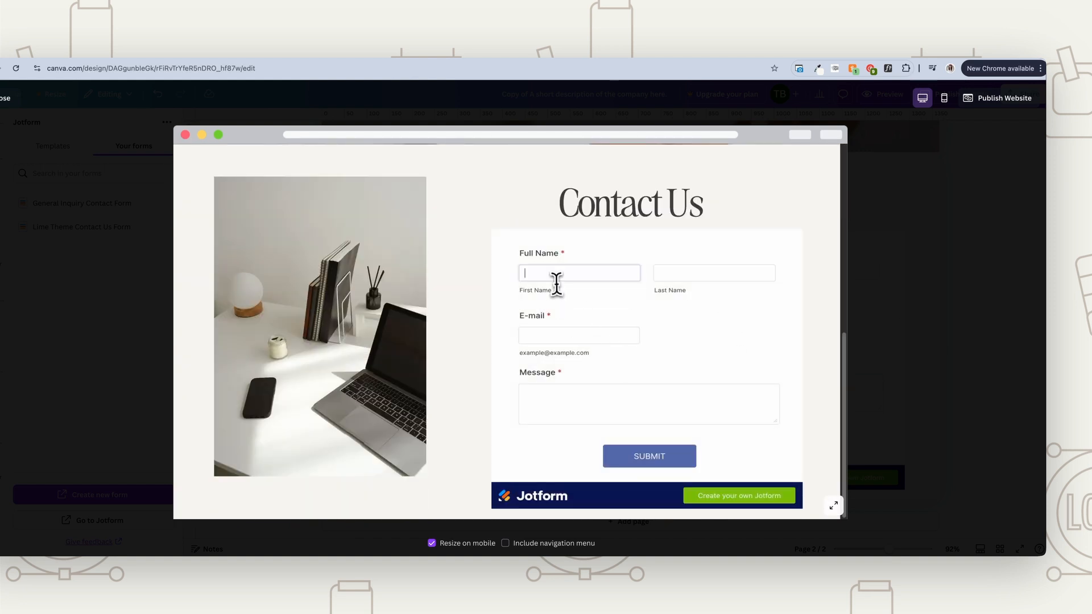
text(Tabitha)
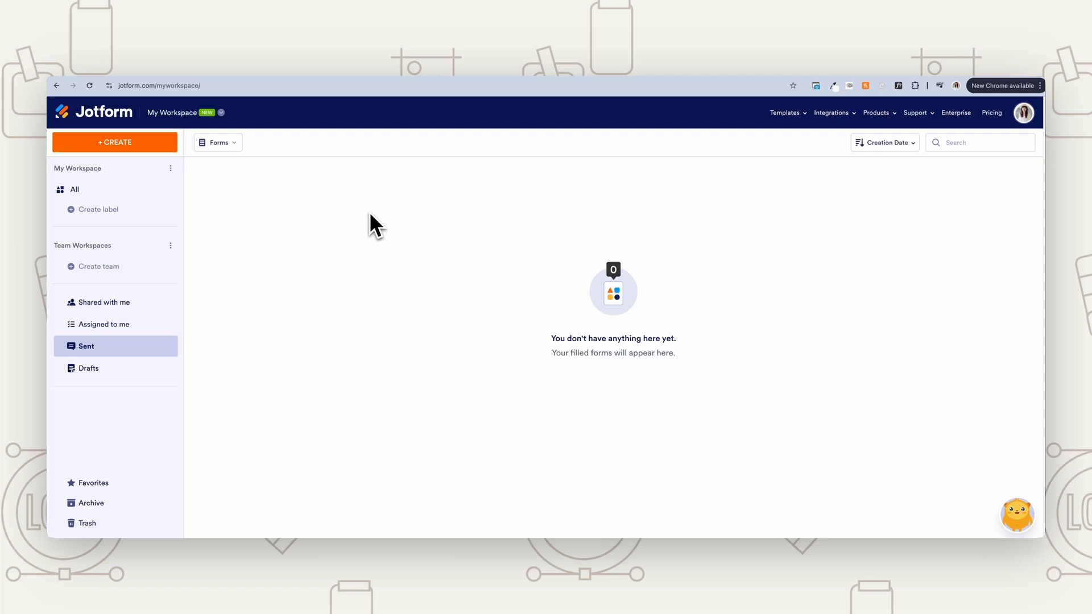
mouse_move(155, 107)
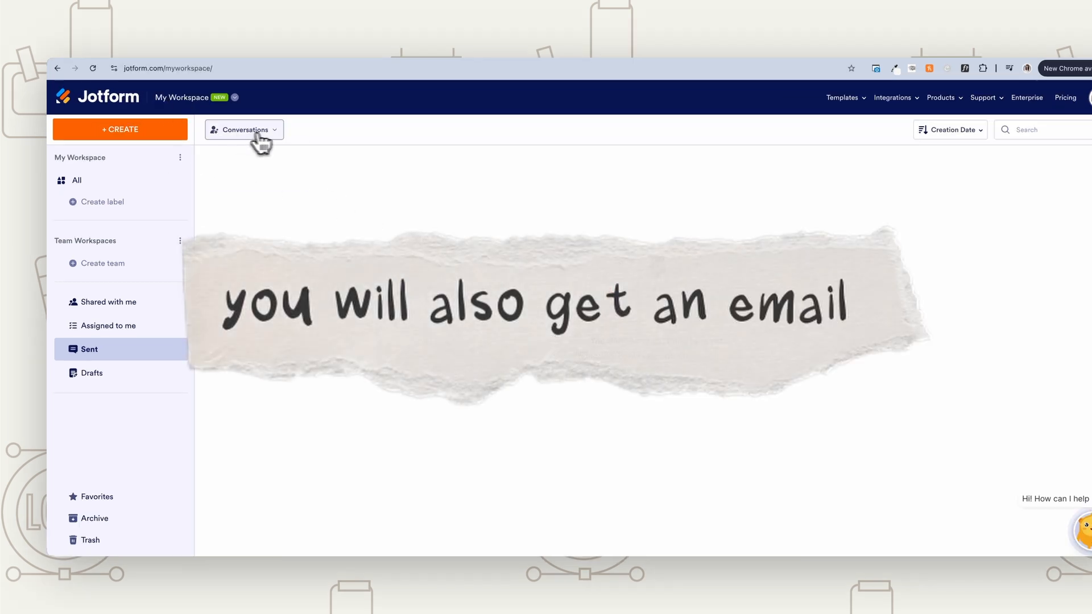
click(245, 129)
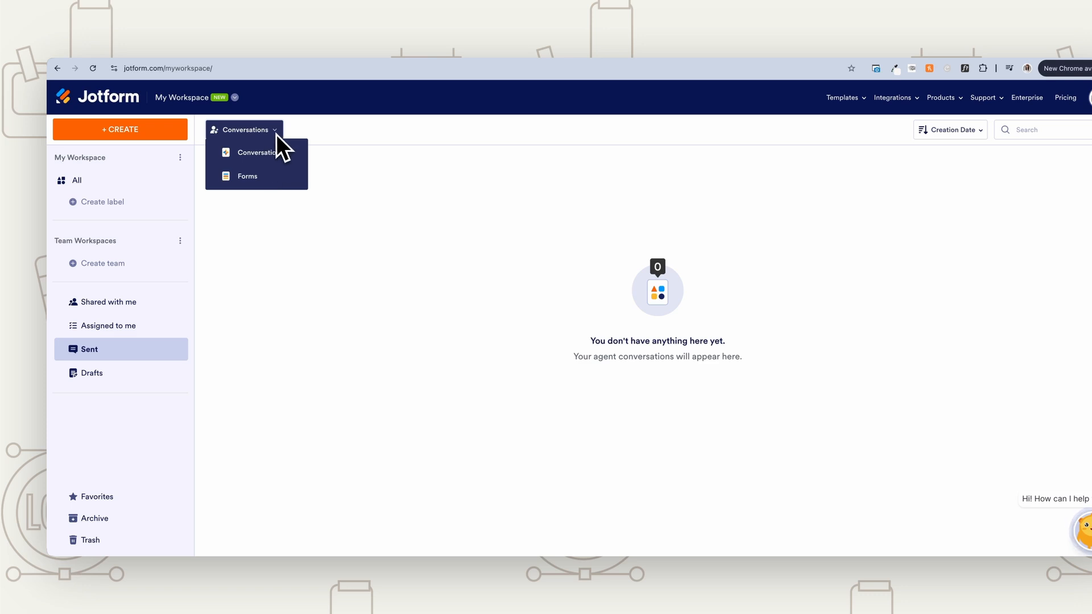
click(247, 175)
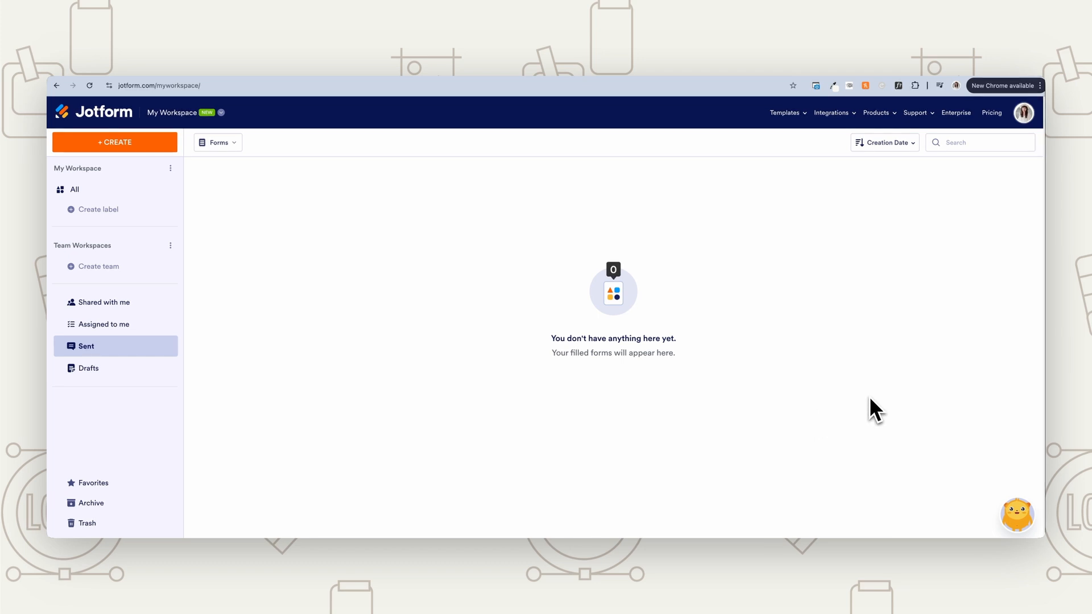
mouse_move(877, 409)
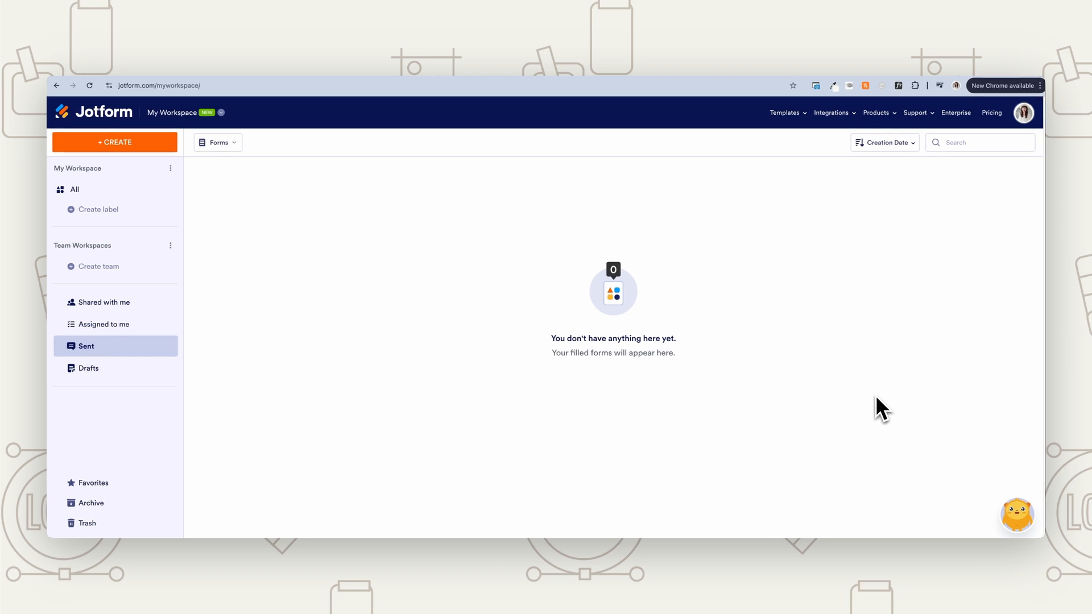
mouse_move(867, 406)
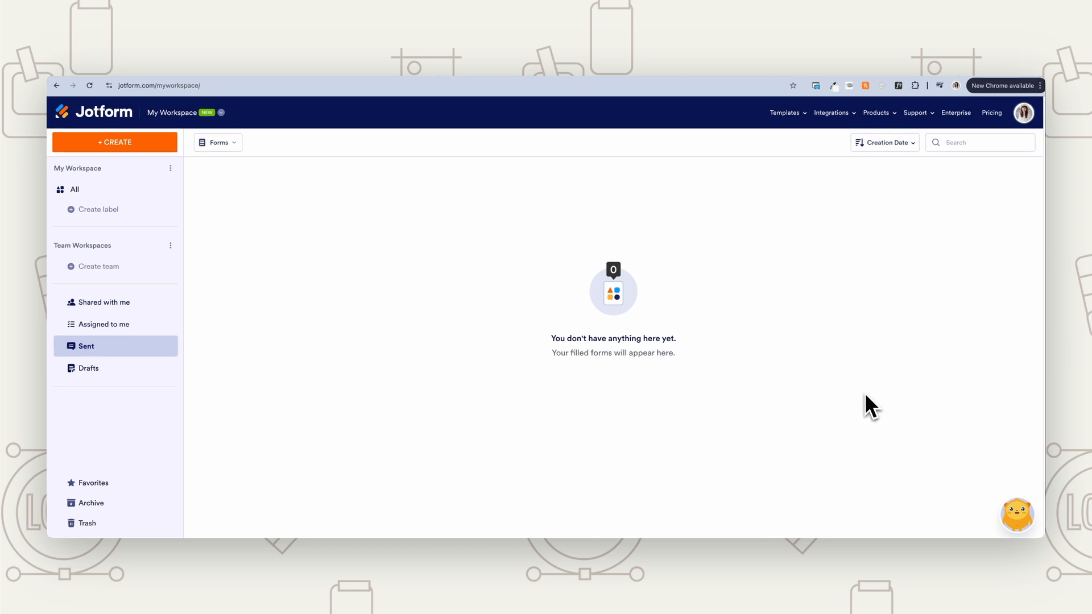